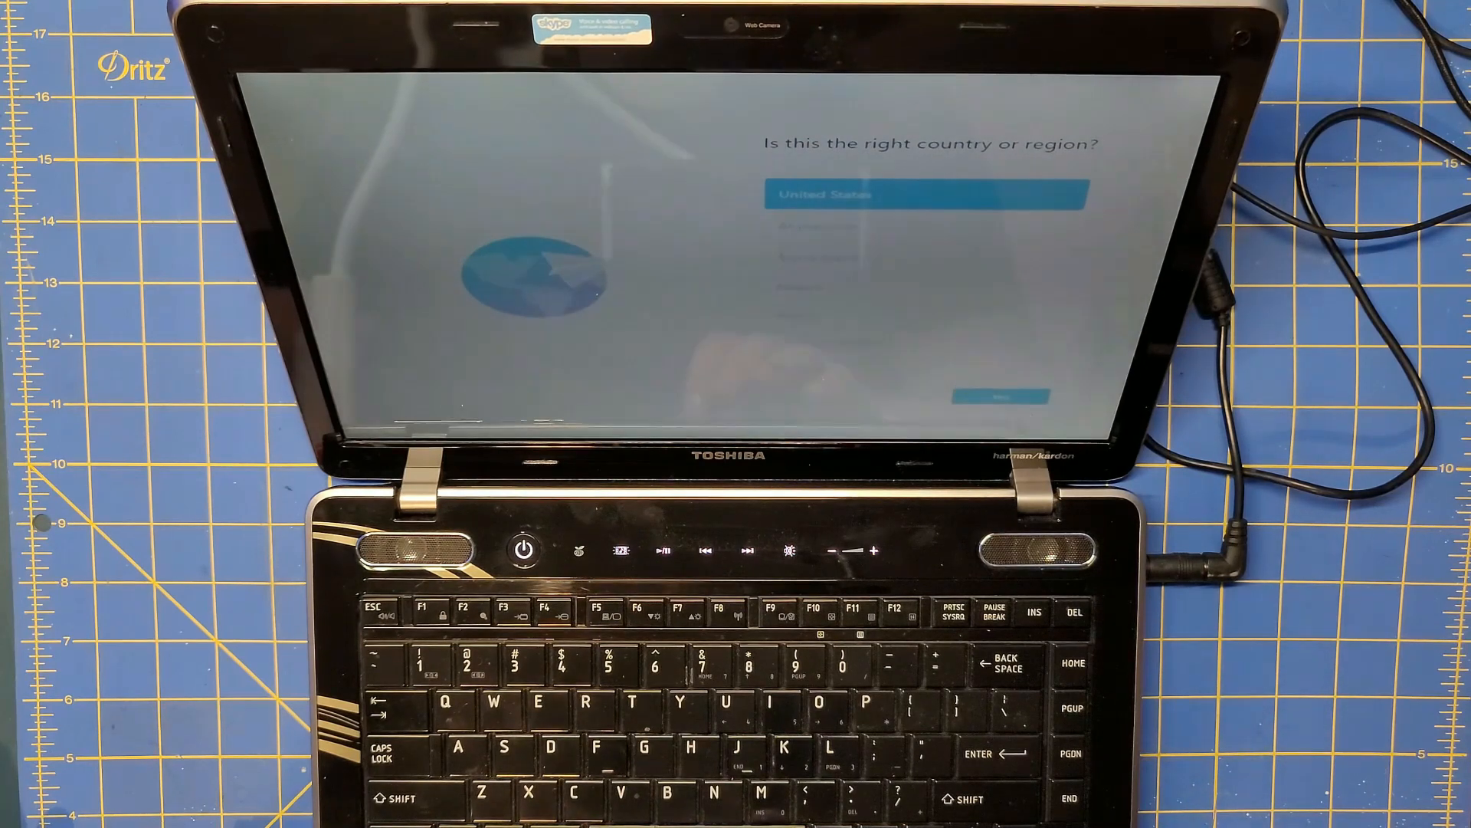
Step: Choose United States as the region and let setup finish to the Windows 11 desktop
click(1000, 395)
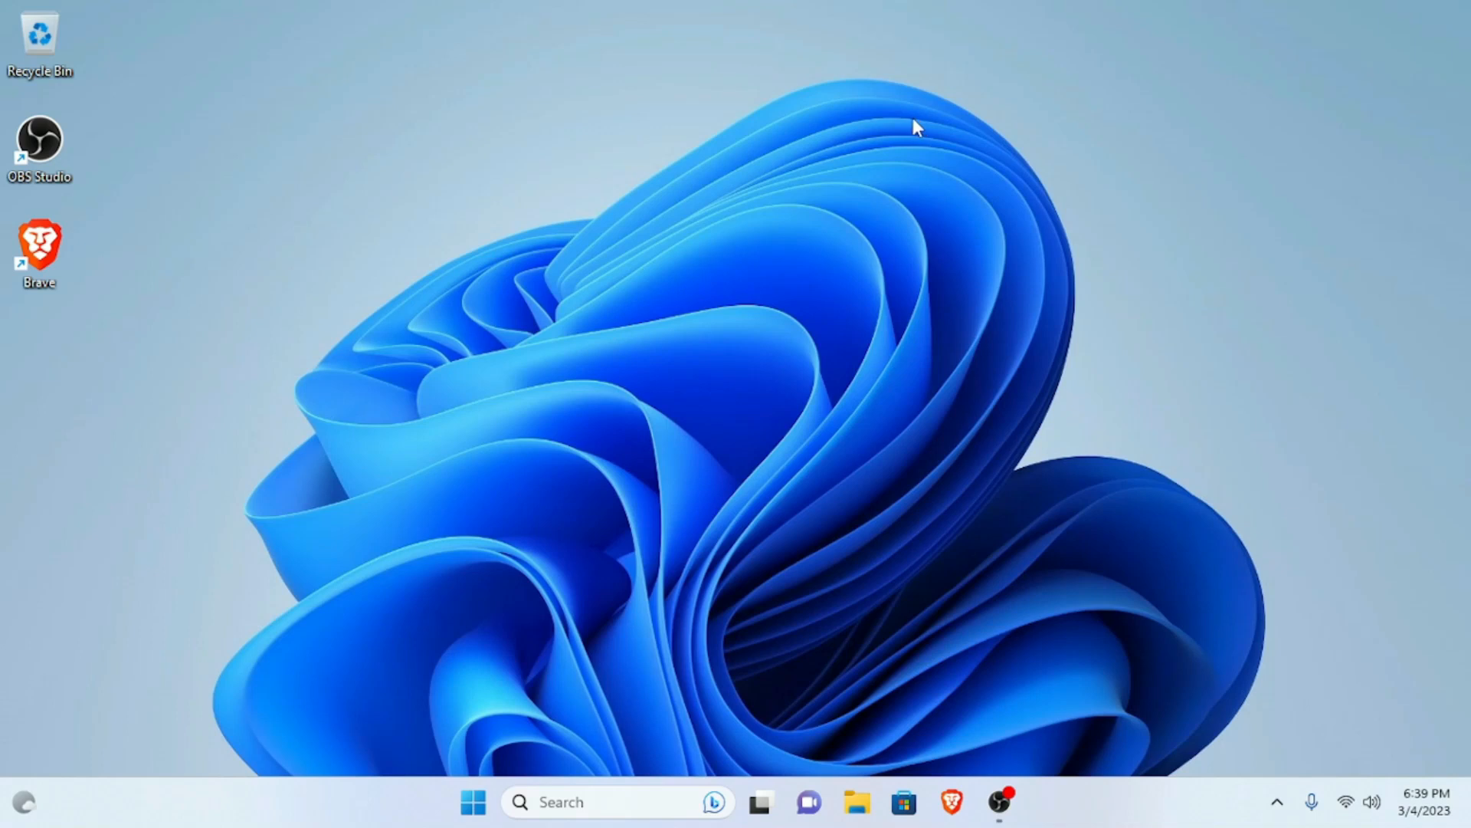
mouse_move(506, 577)
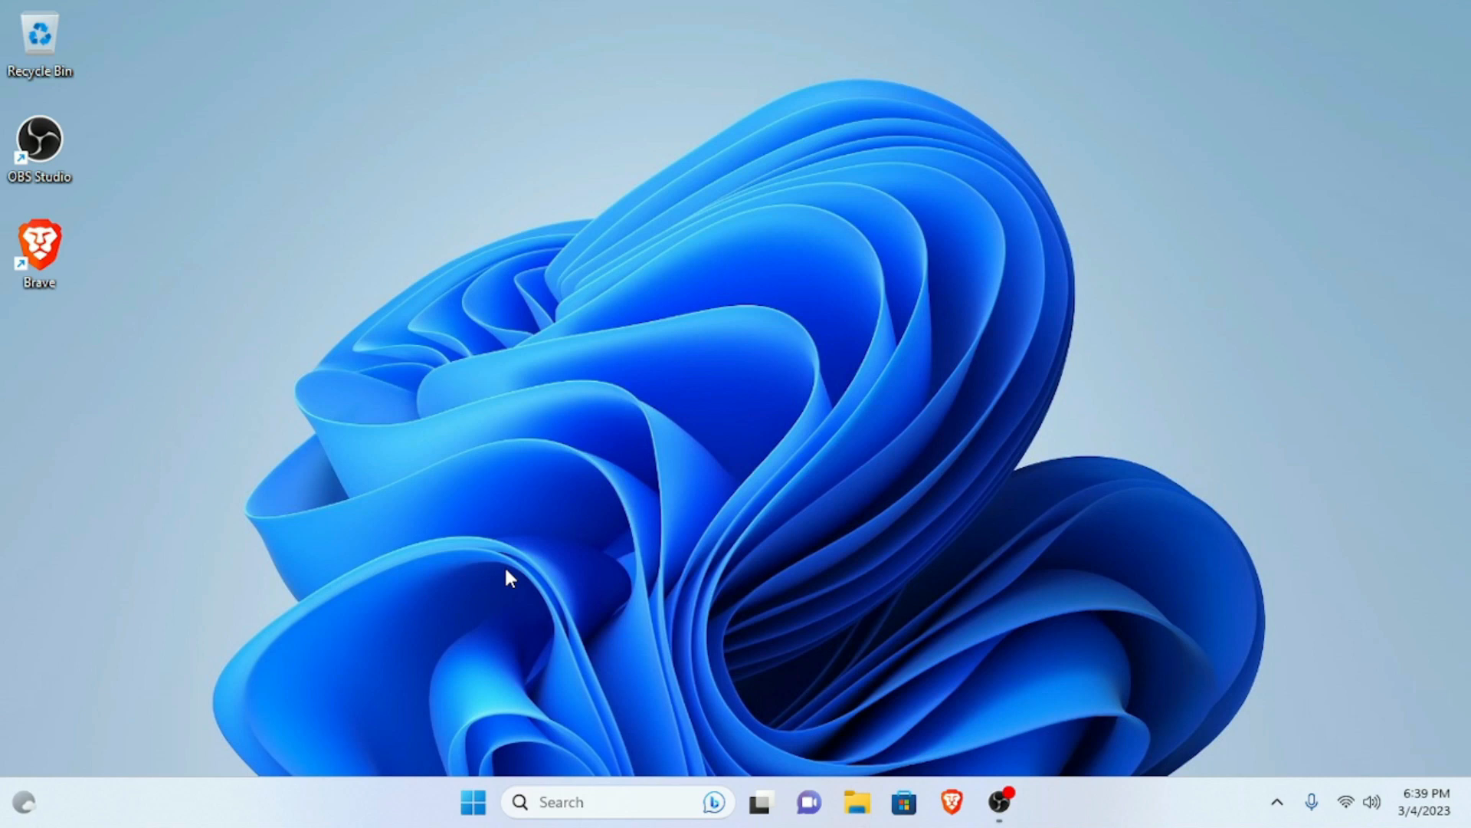
mouse_move(504, 606)
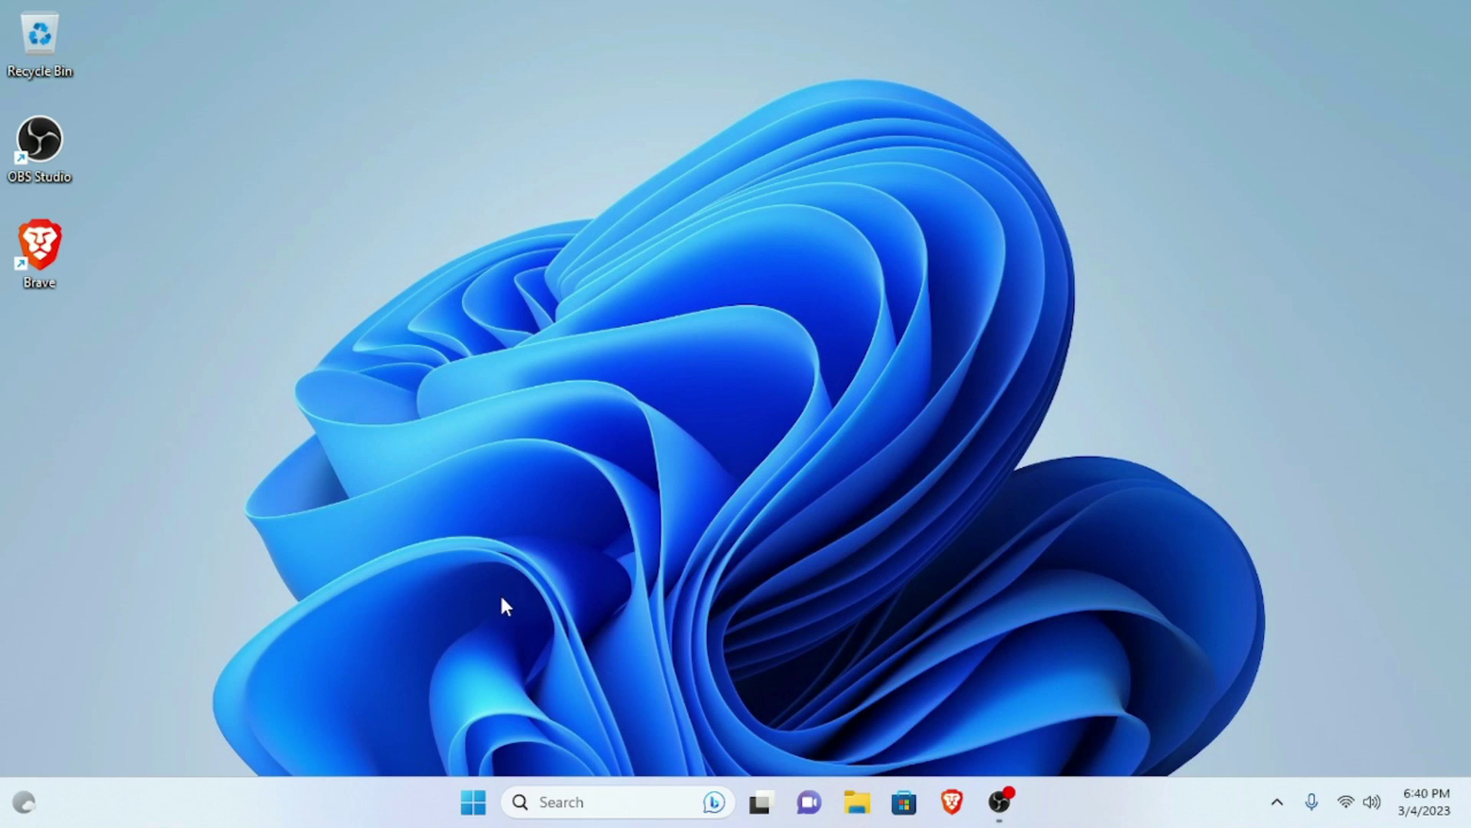
Step: Open the Start menu from the taskbar Start button
click(473, 801)
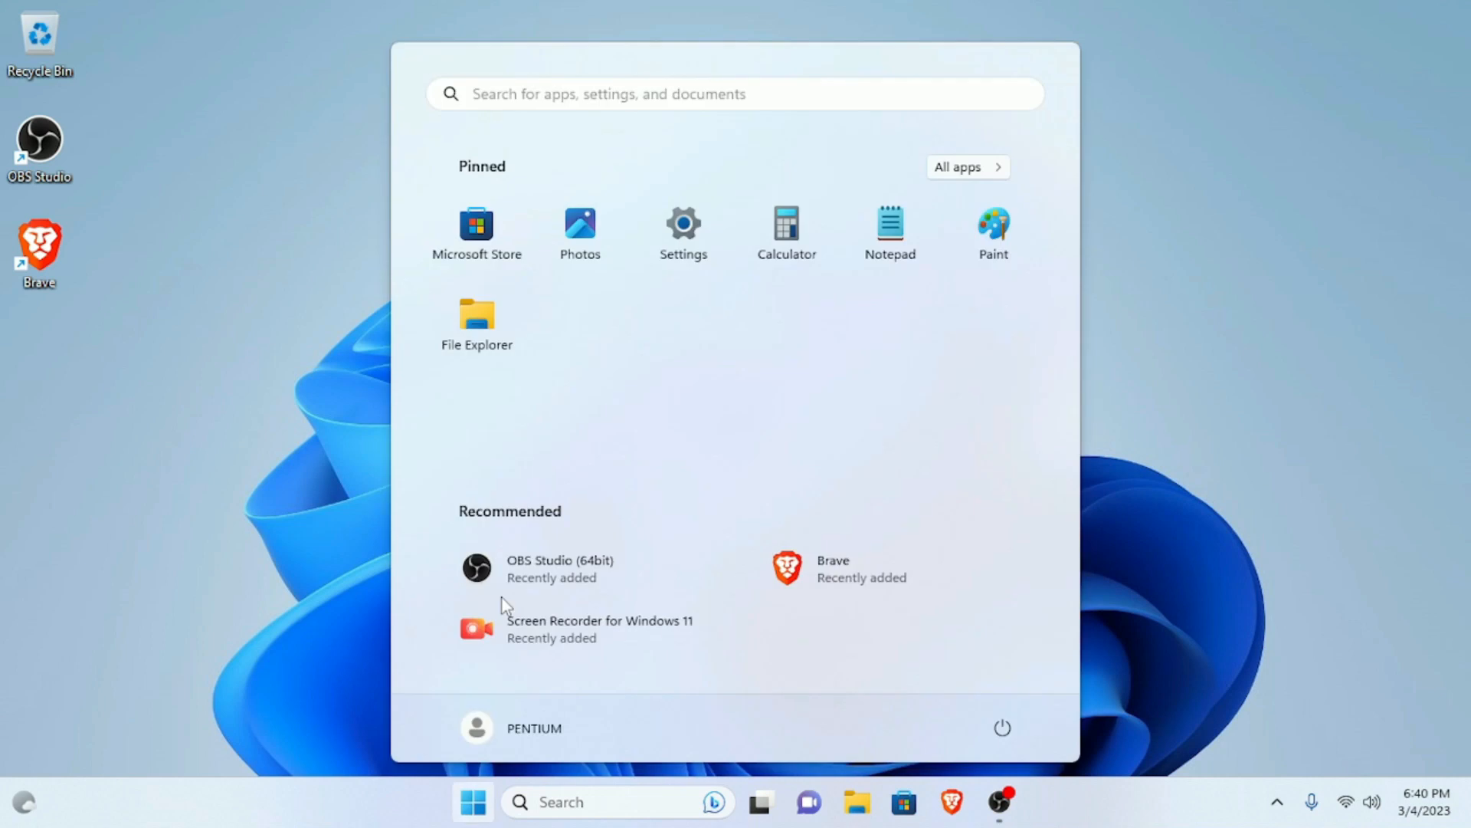
Step: Search 'info' to open System Information, check Windows 11 Pro and 4.00 GB RAM, then close it
text(info)
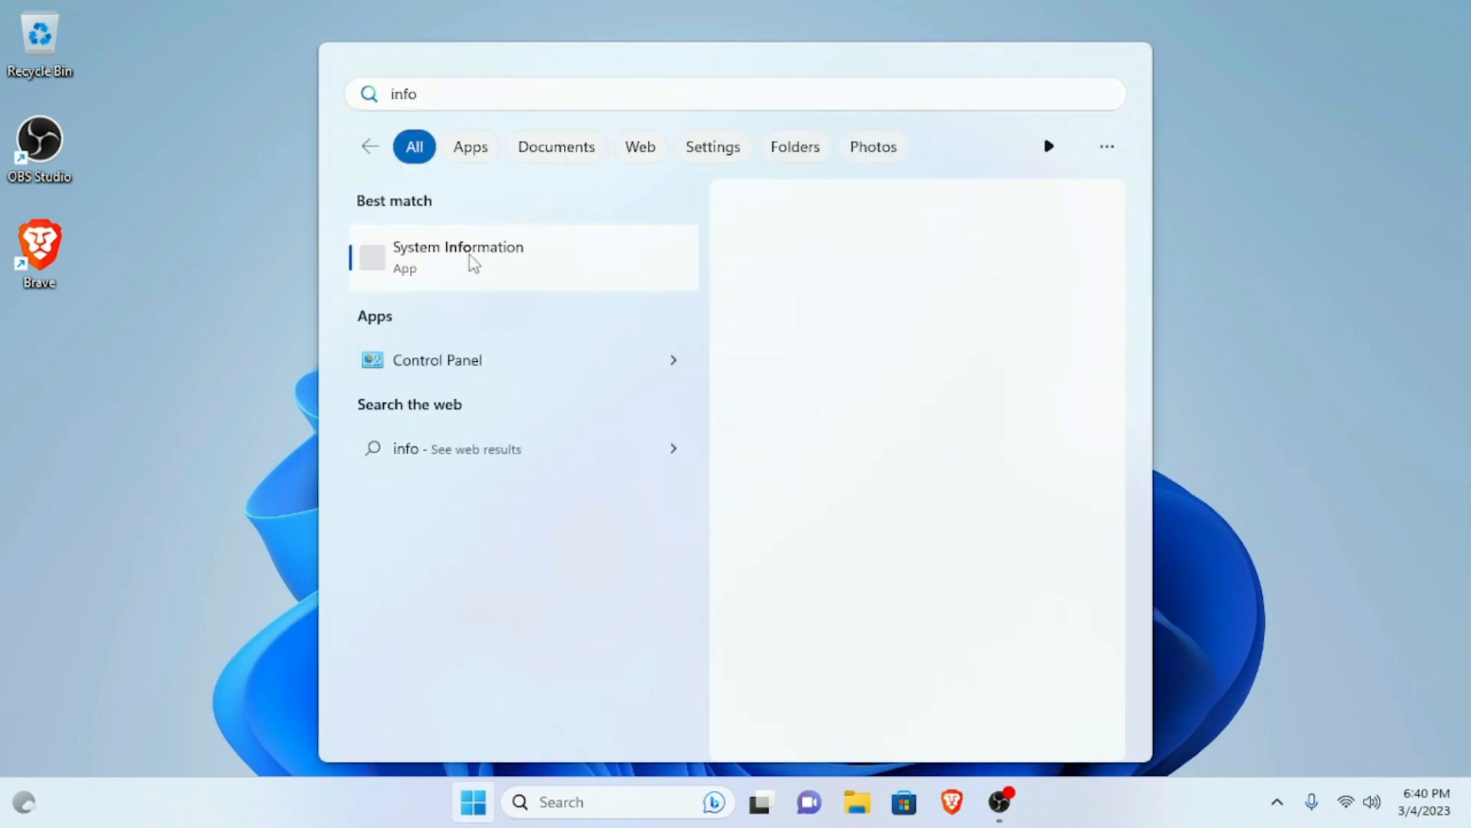
click(458, 255)
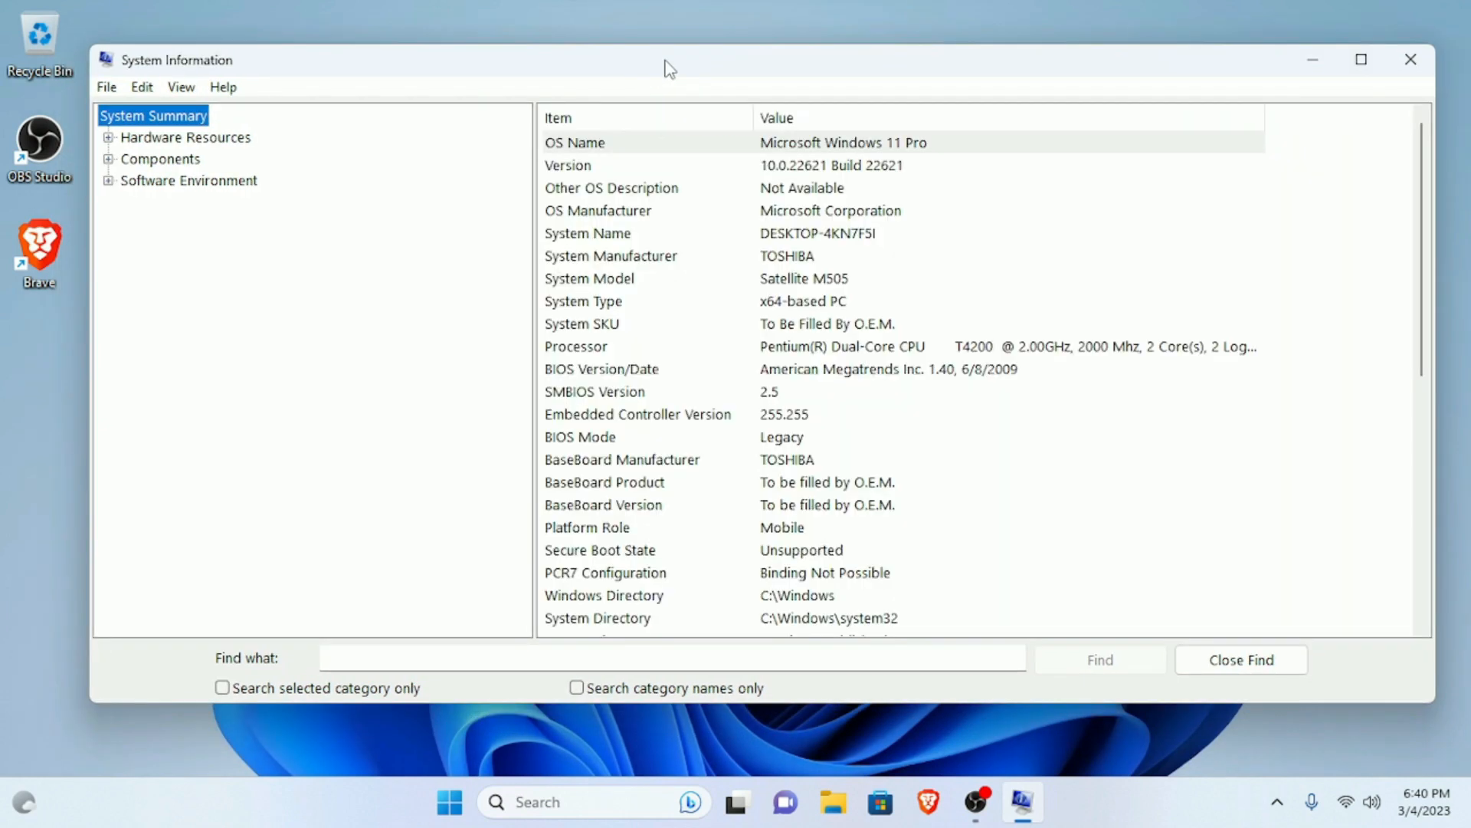
click(843, 142)
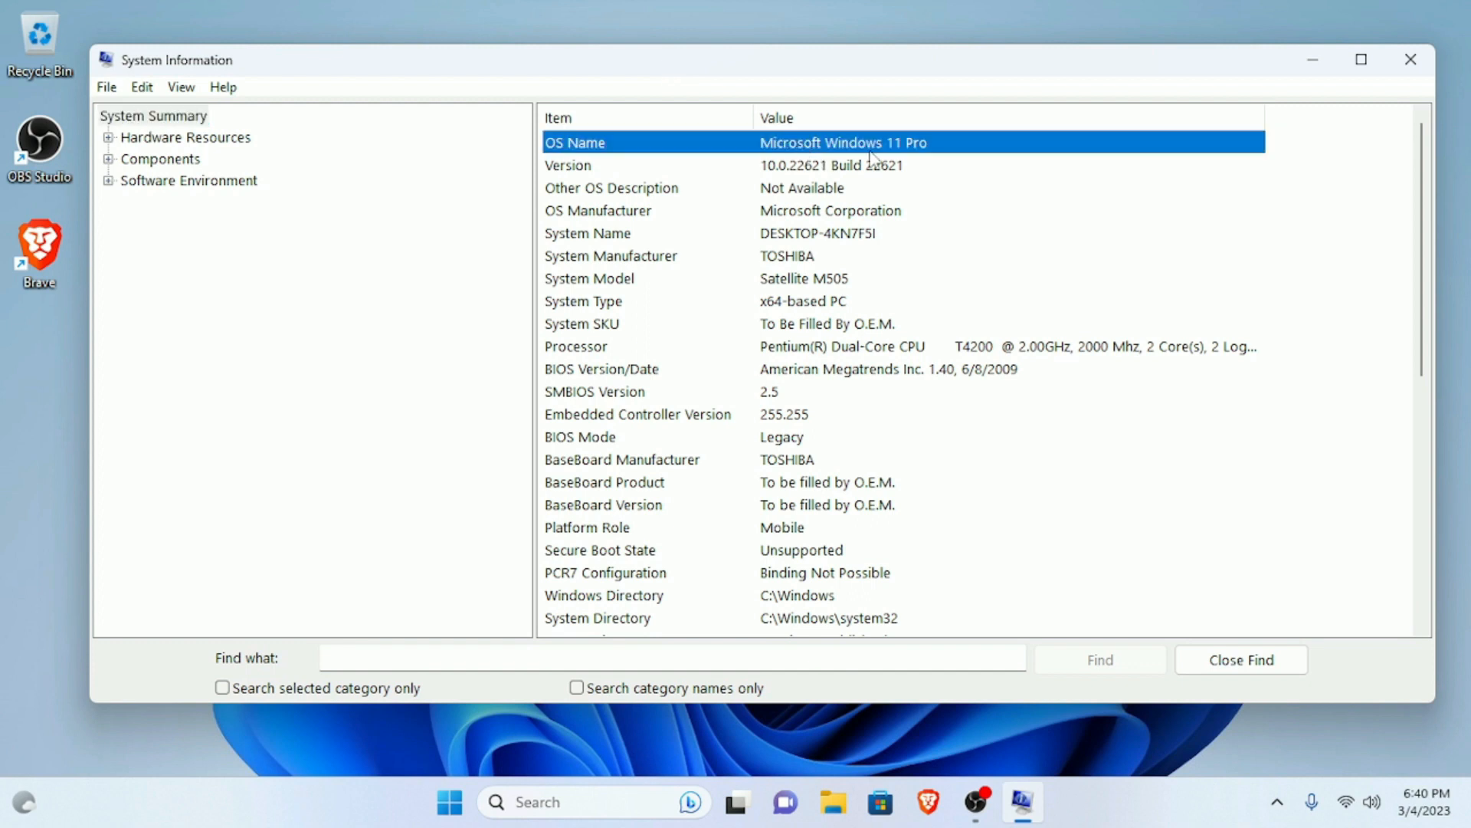
mouse_move(919, 166)
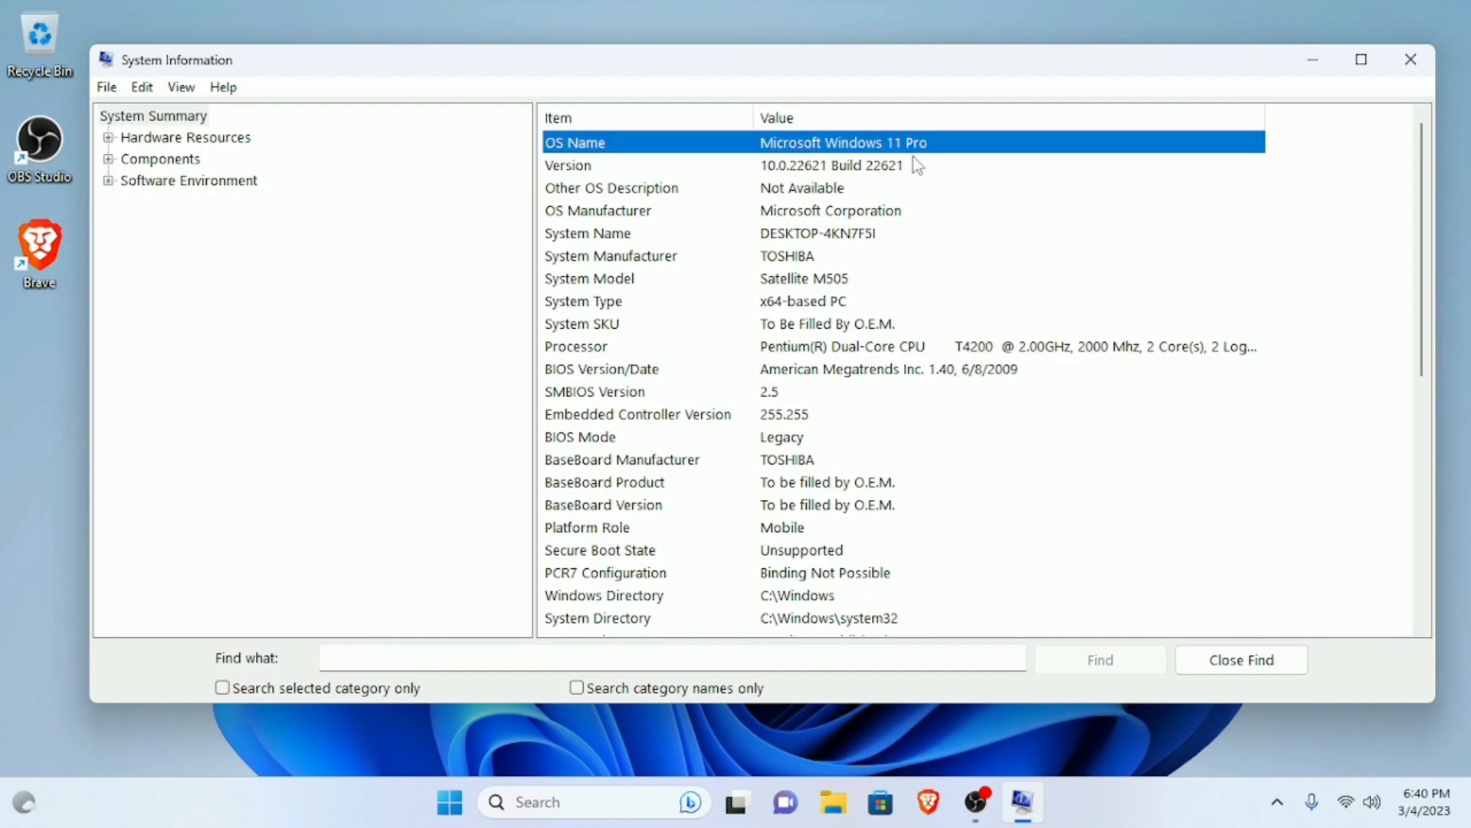
mouse_move(805, 289)
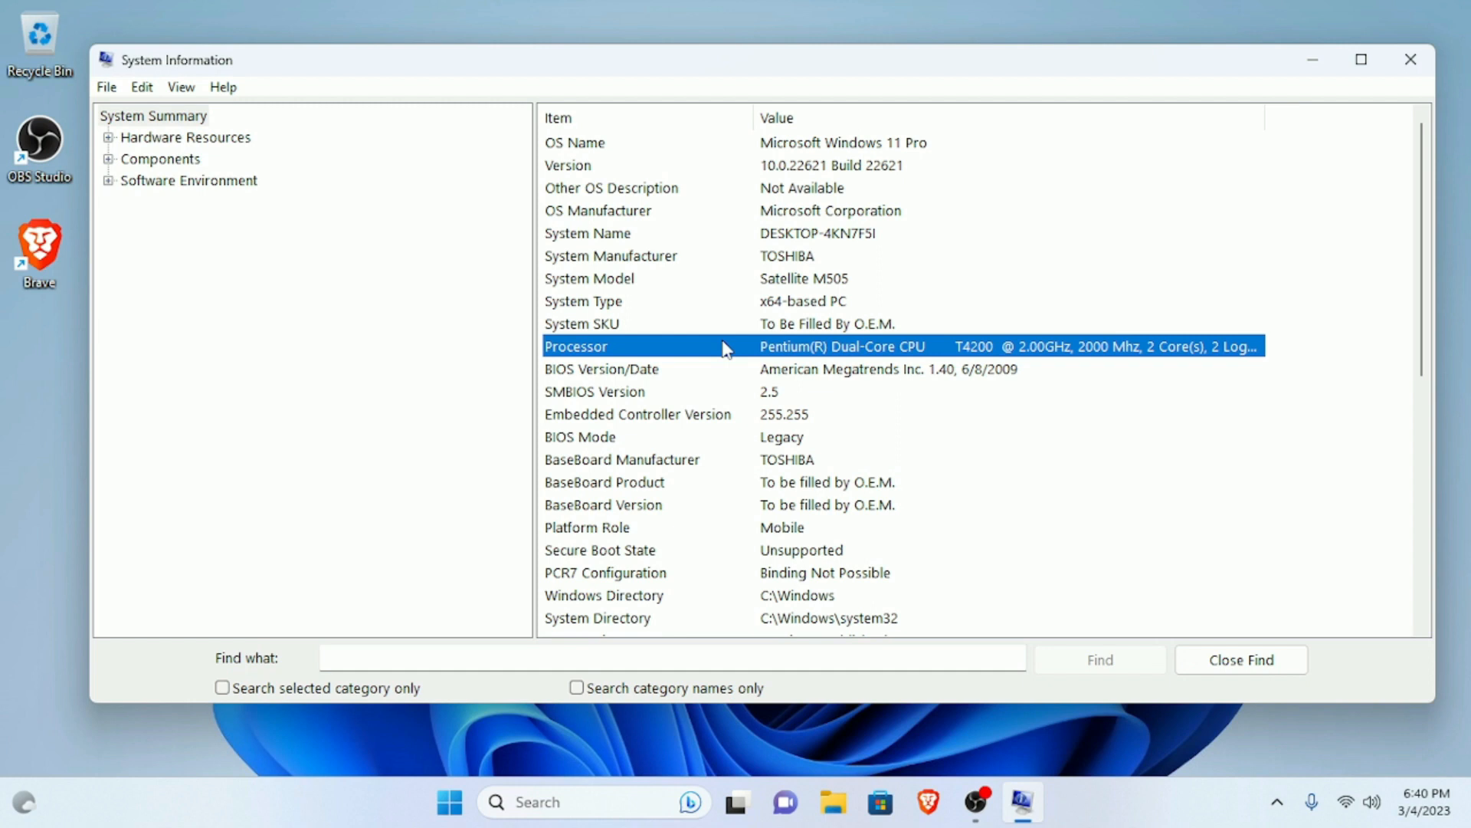
scroll(down, 3)
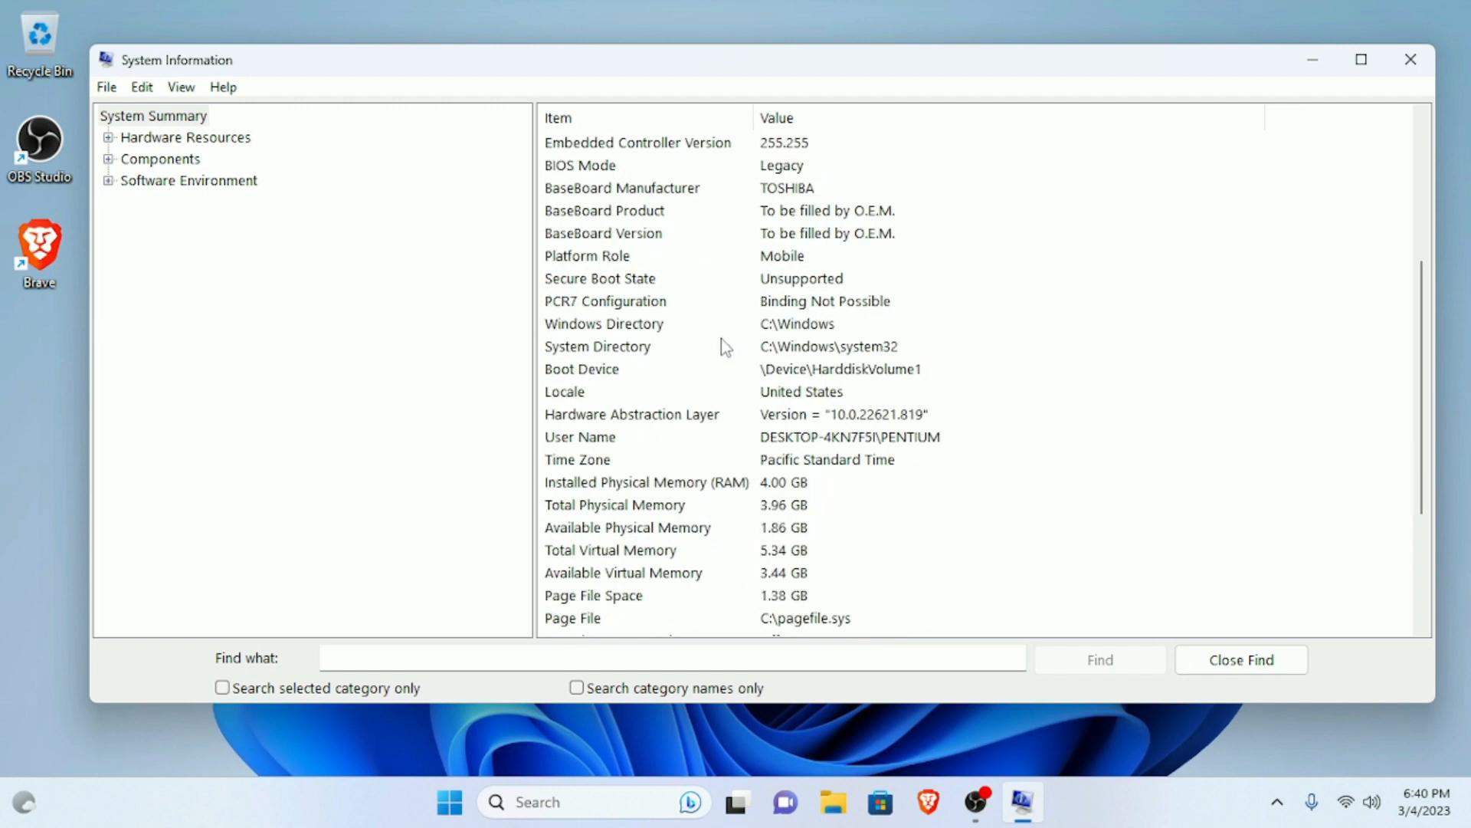
scroll(down, 3)
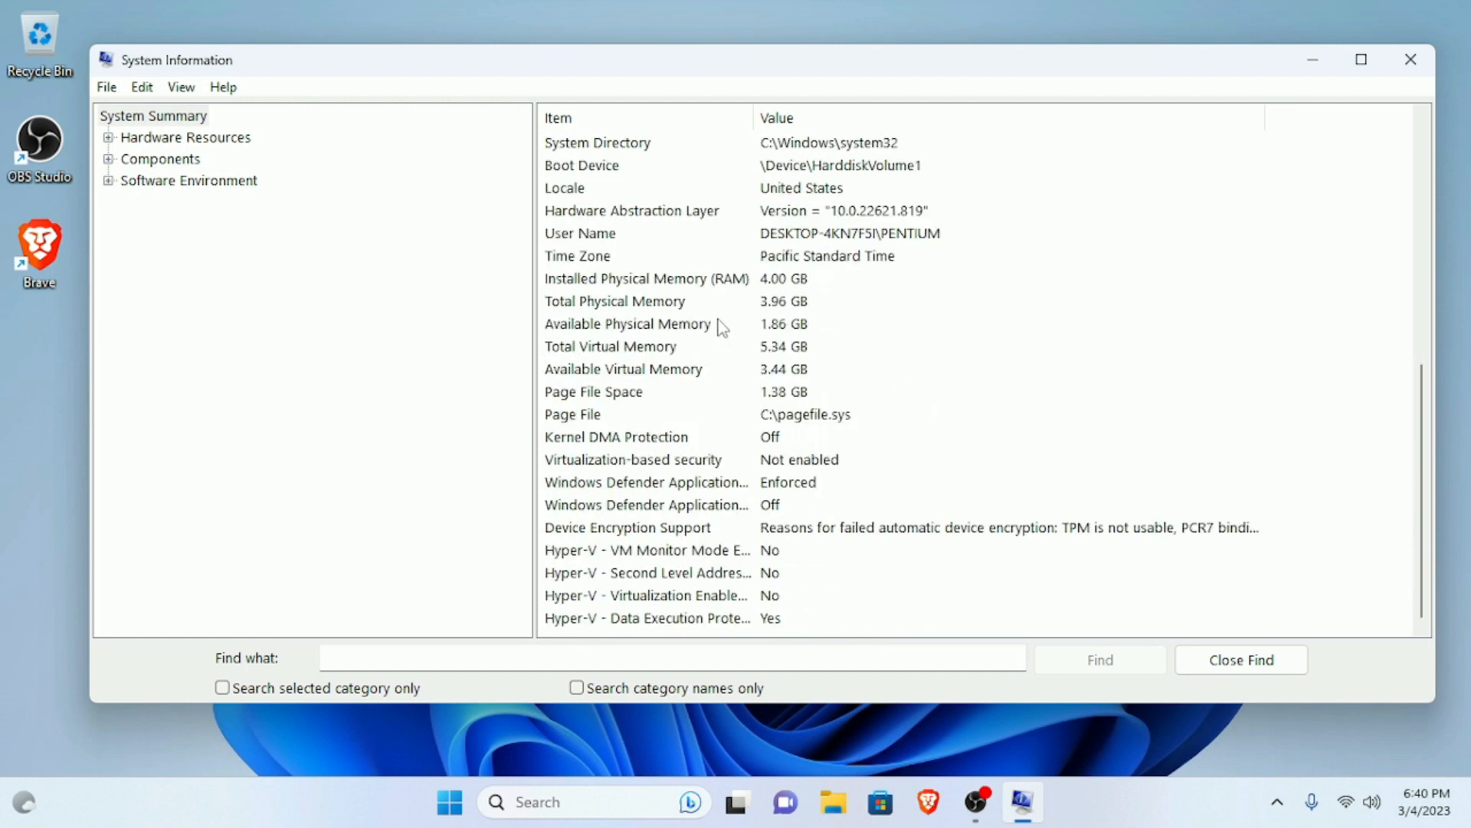
click(648, 279)
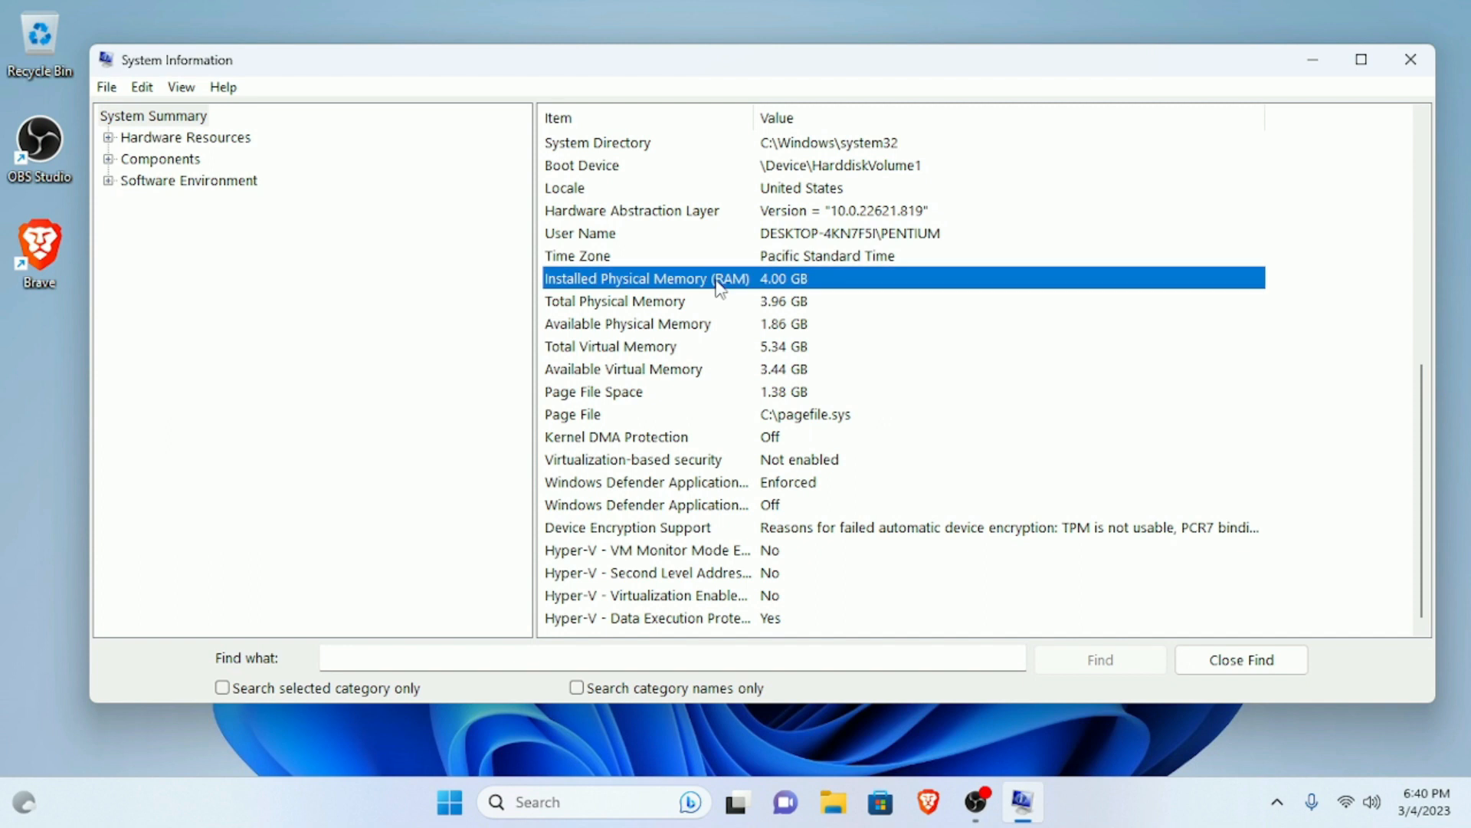
mouse_move(751, 297)
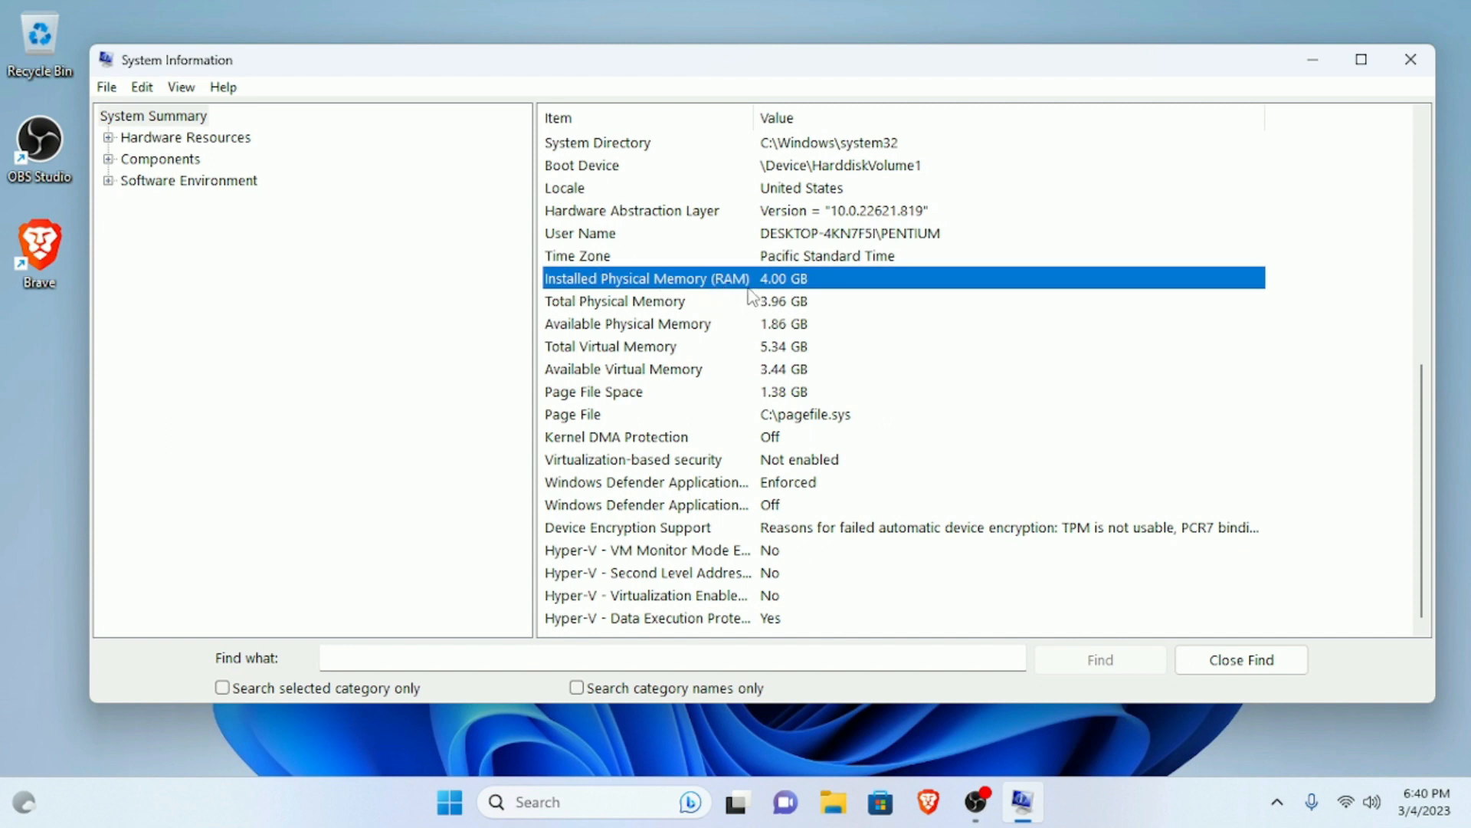
mouse_move(1410, 59)
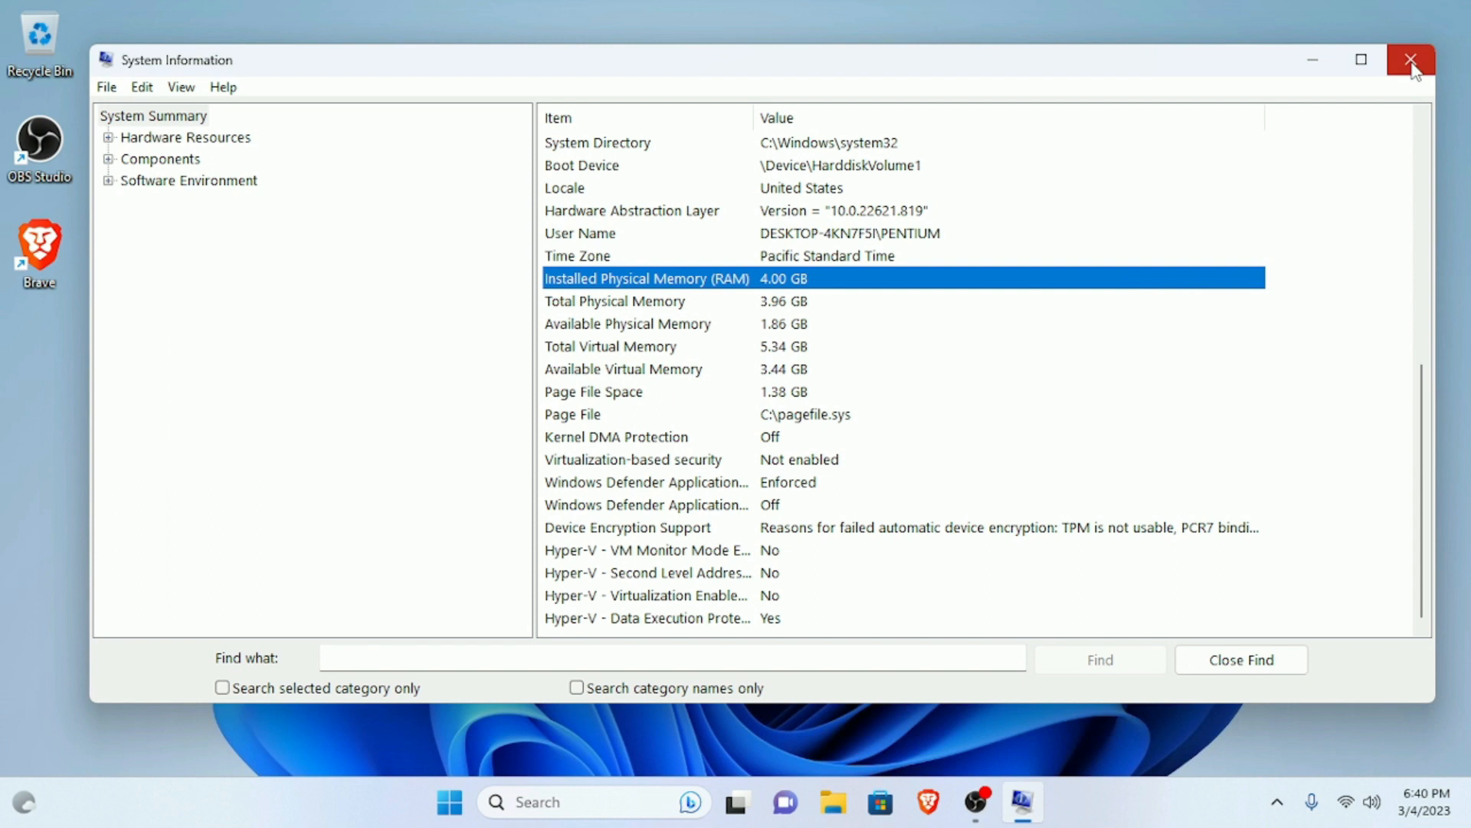
click(1412, 60)
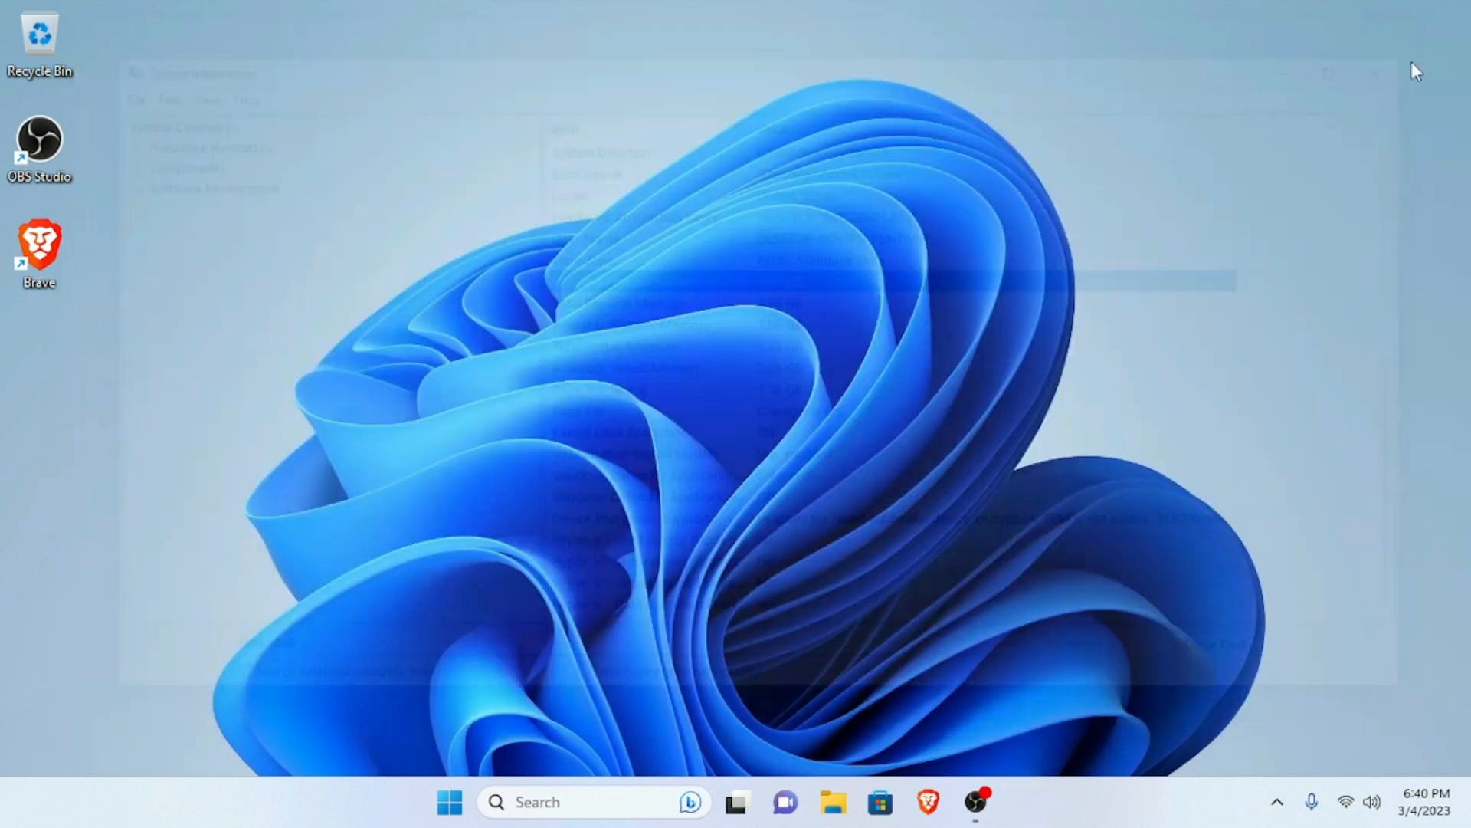
click(450, 802)
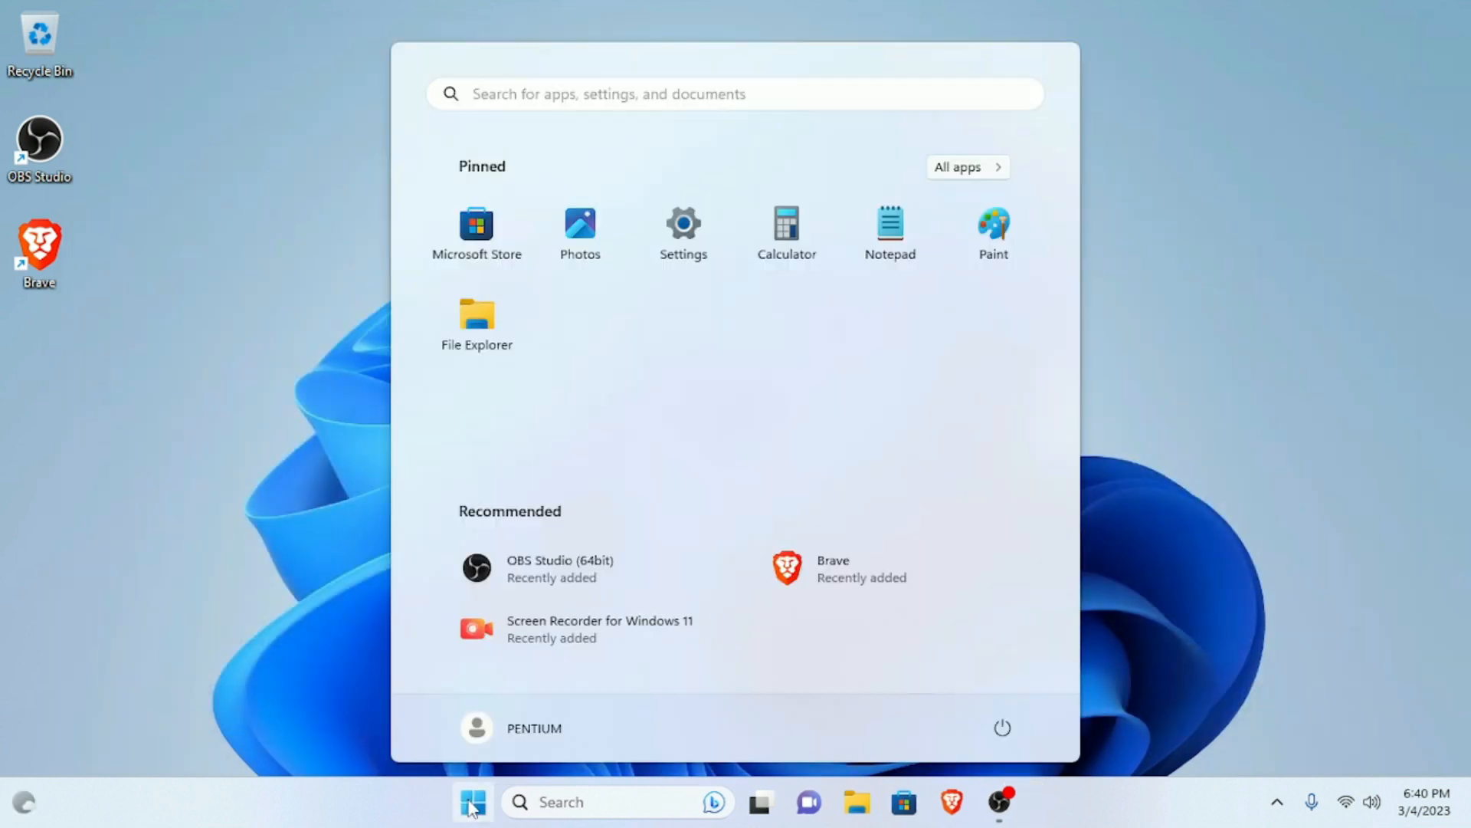
click(473, 802)
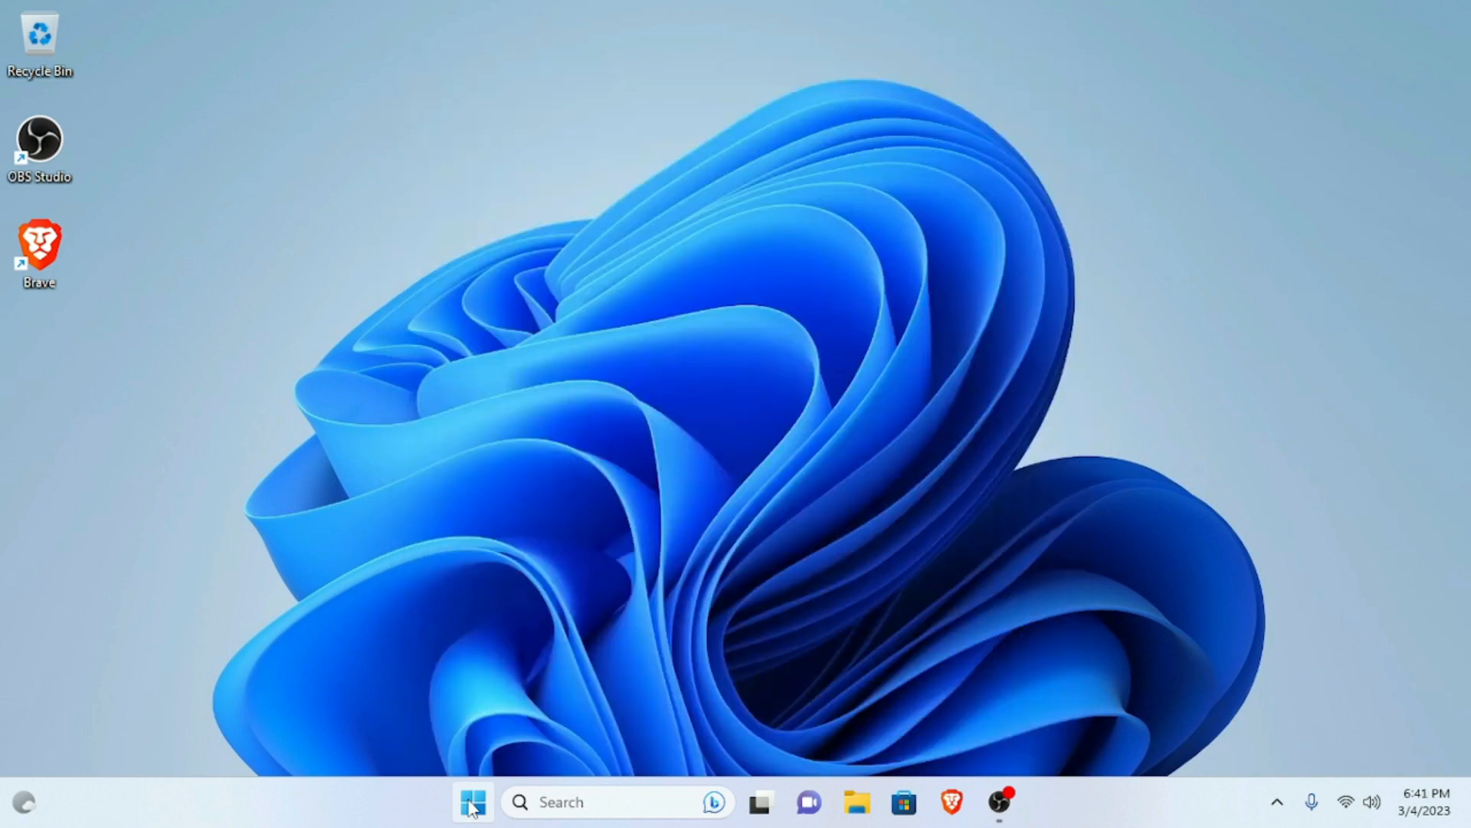
mouse_move(904, 801)
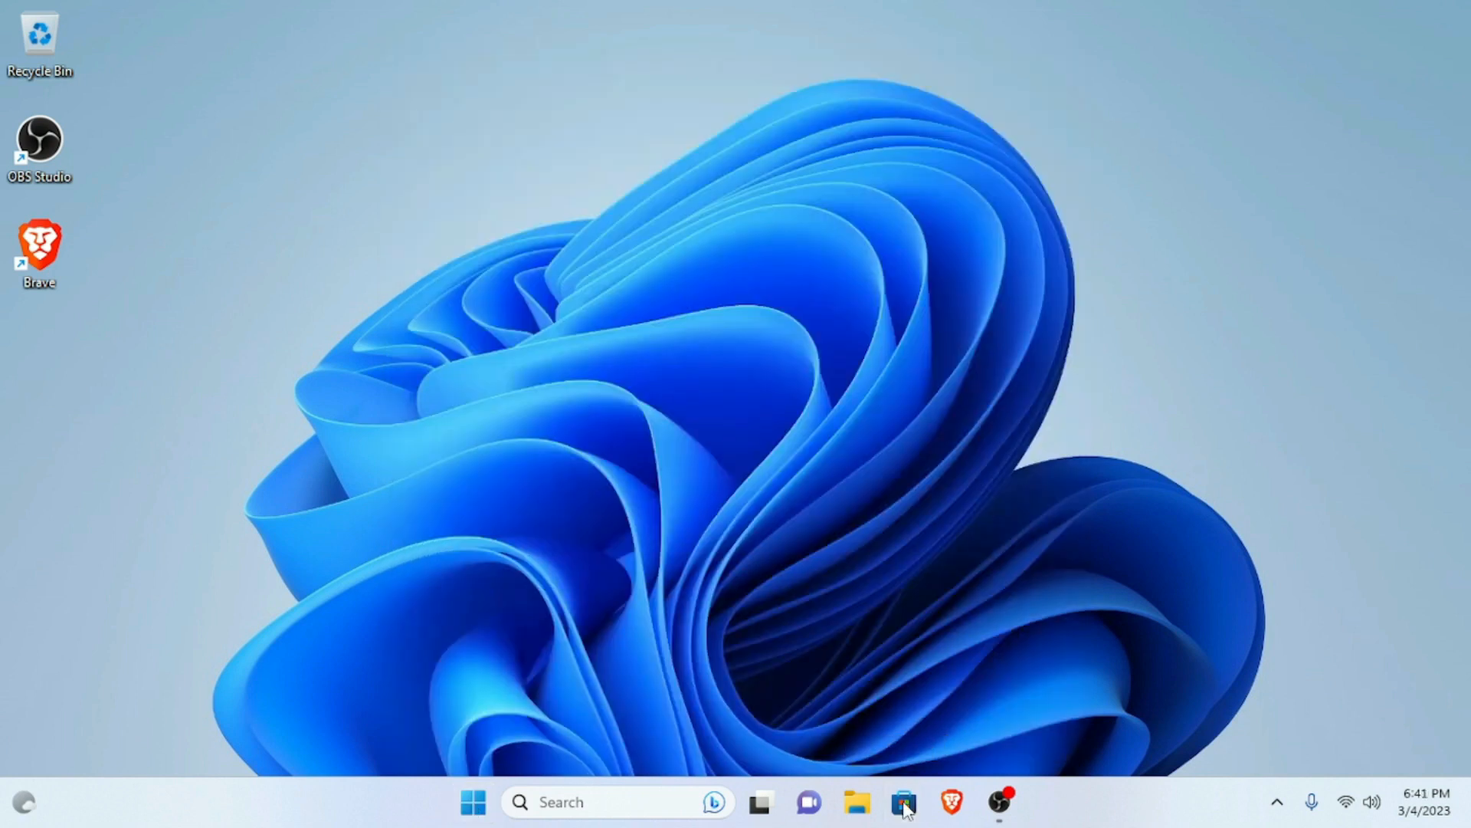
mouse_move(1048, 266)
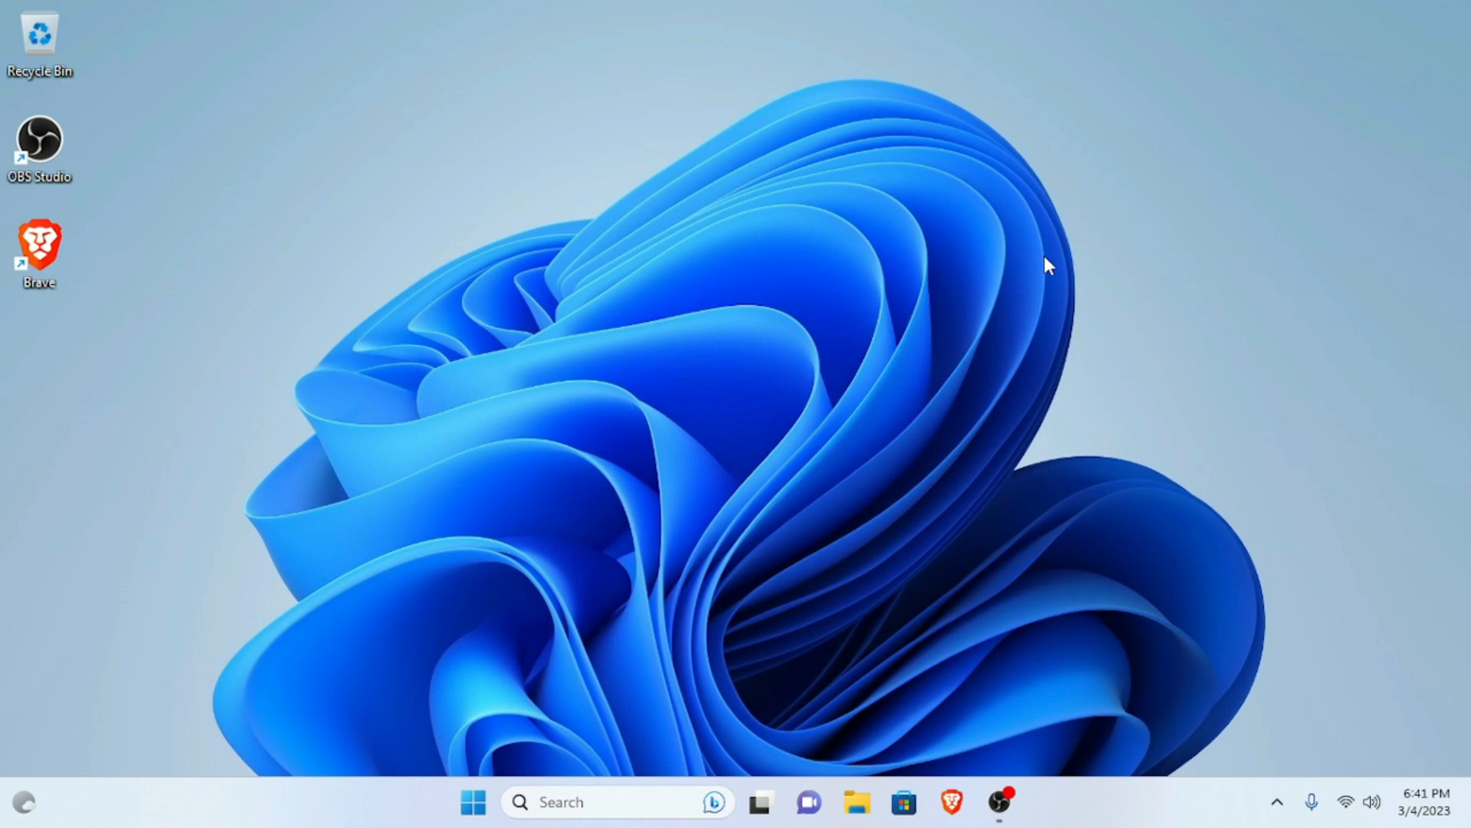
click(903, 801)
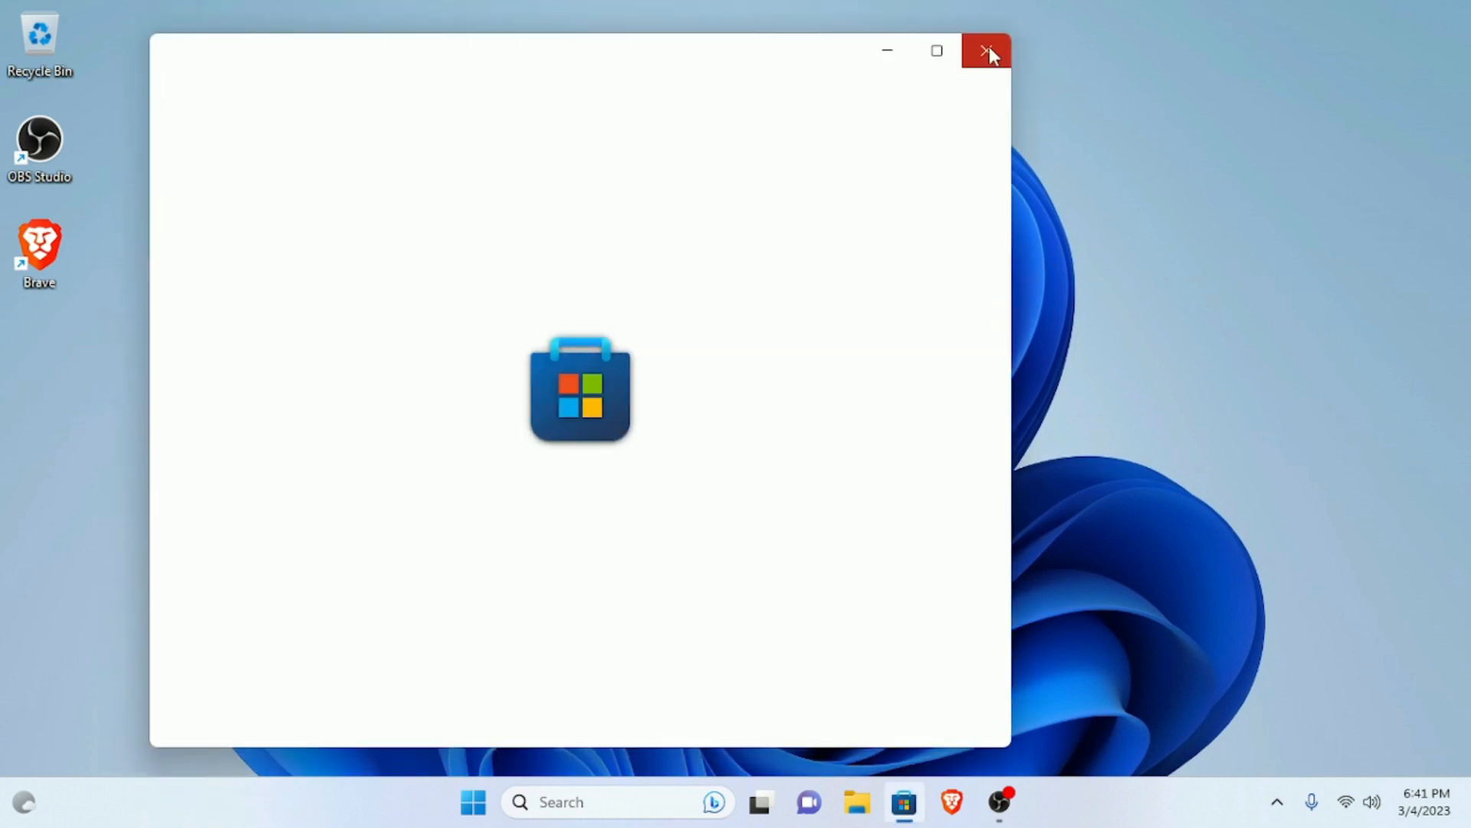
click(987, 50)
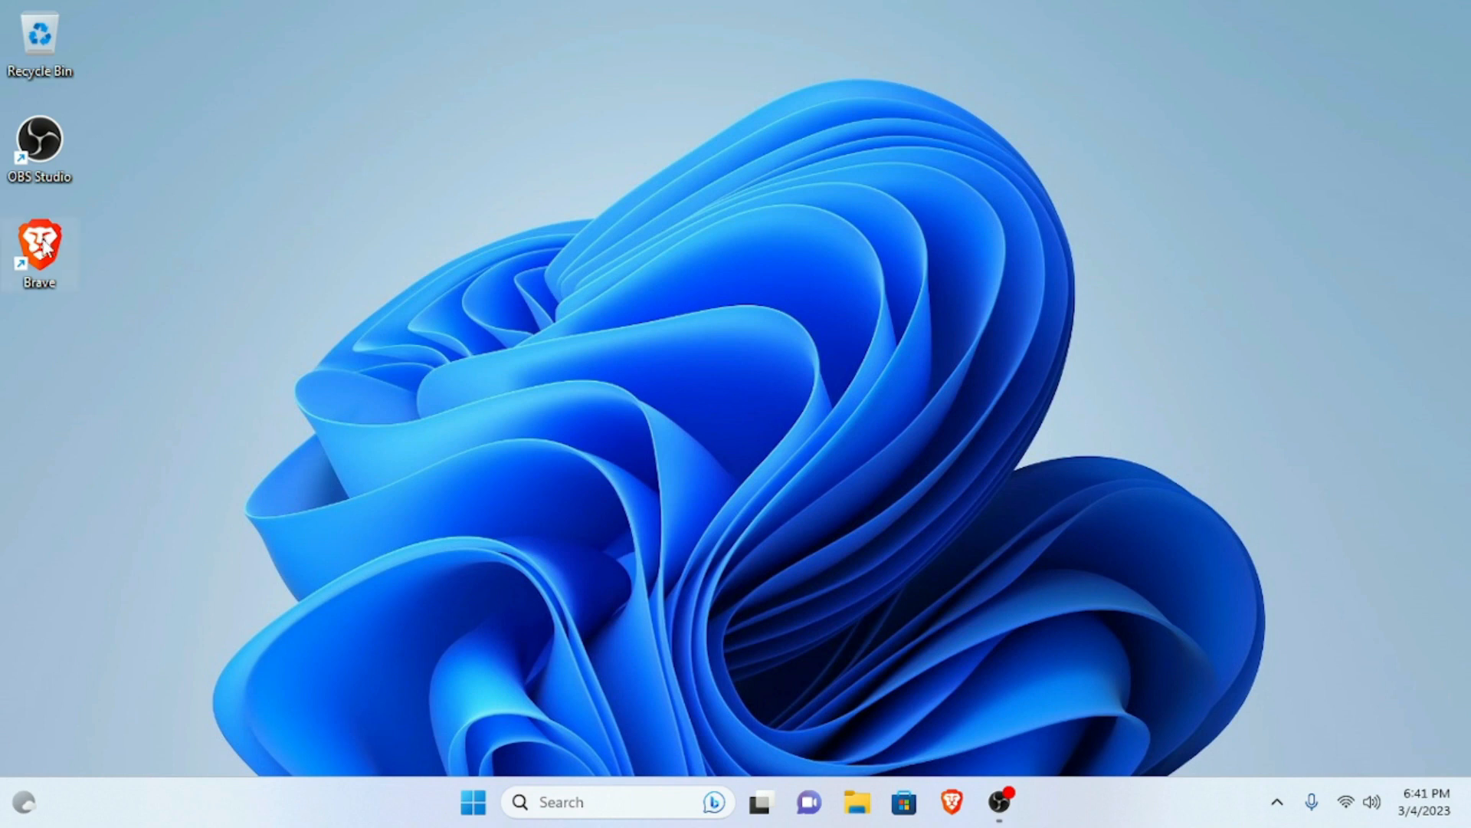
mouse_move(39, 246)
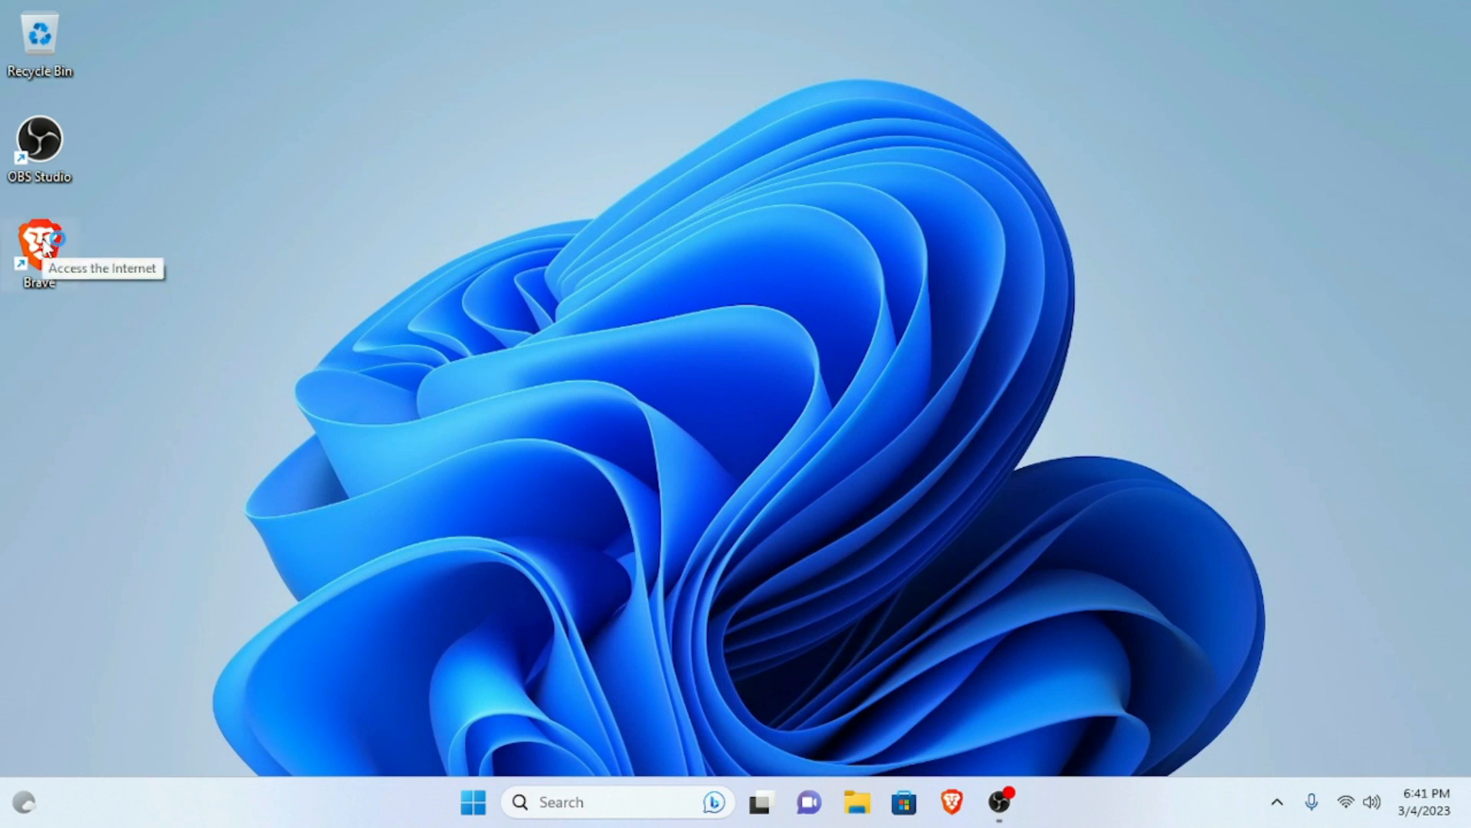
mouse_move(184, 413)
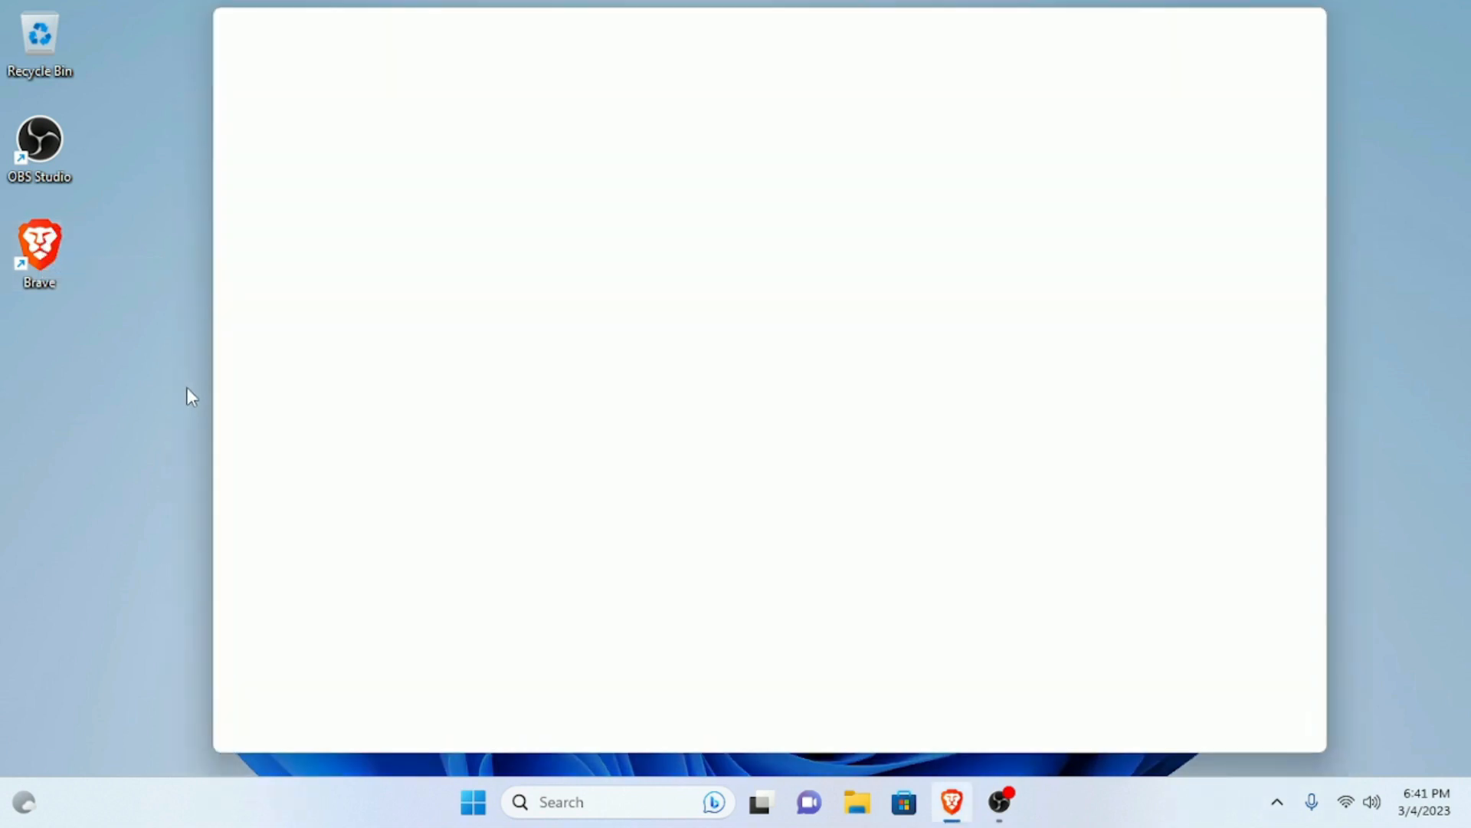
mouse_move(141, 286)
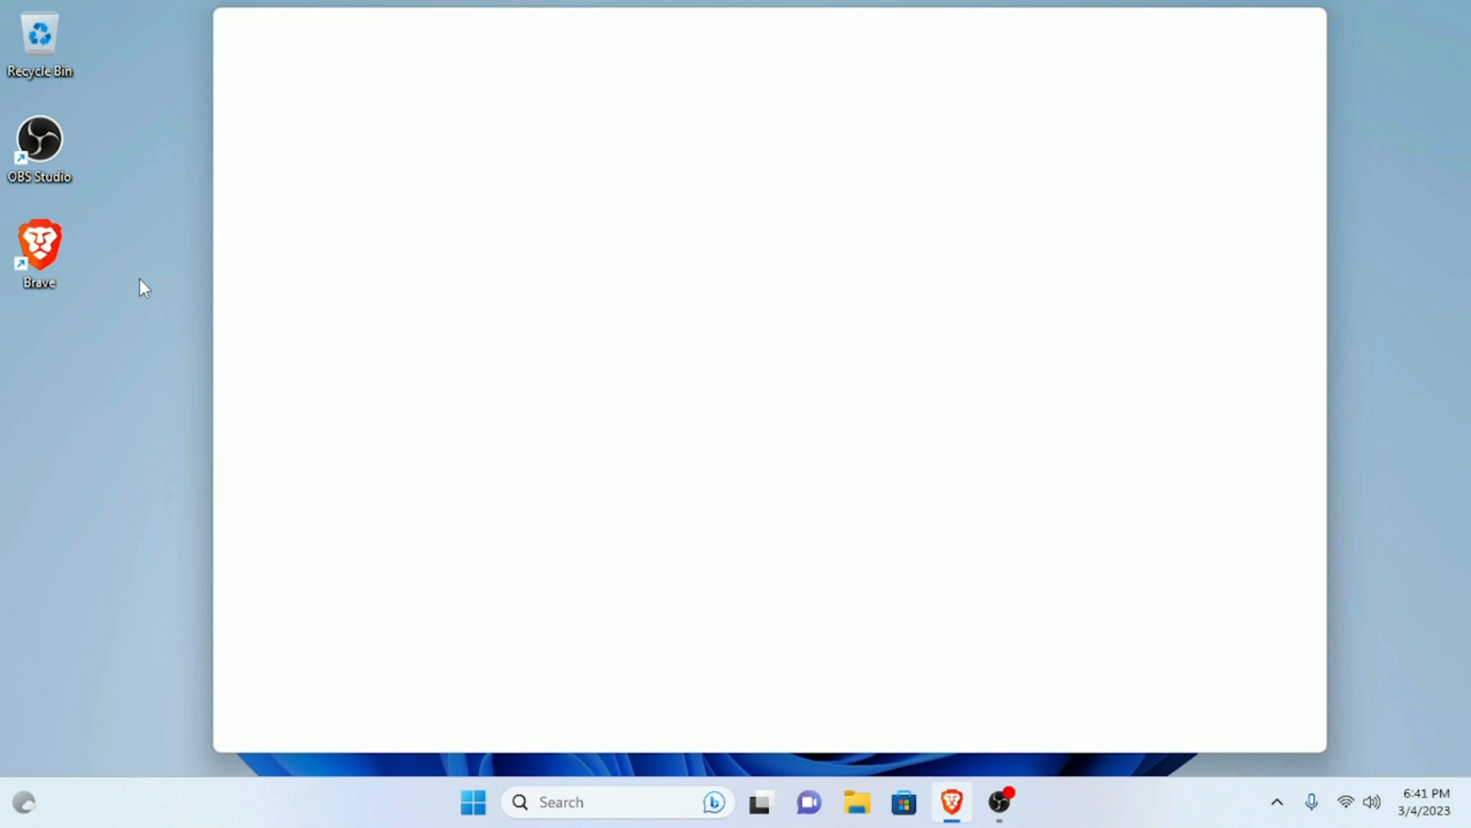
mouse_move(125, 225)
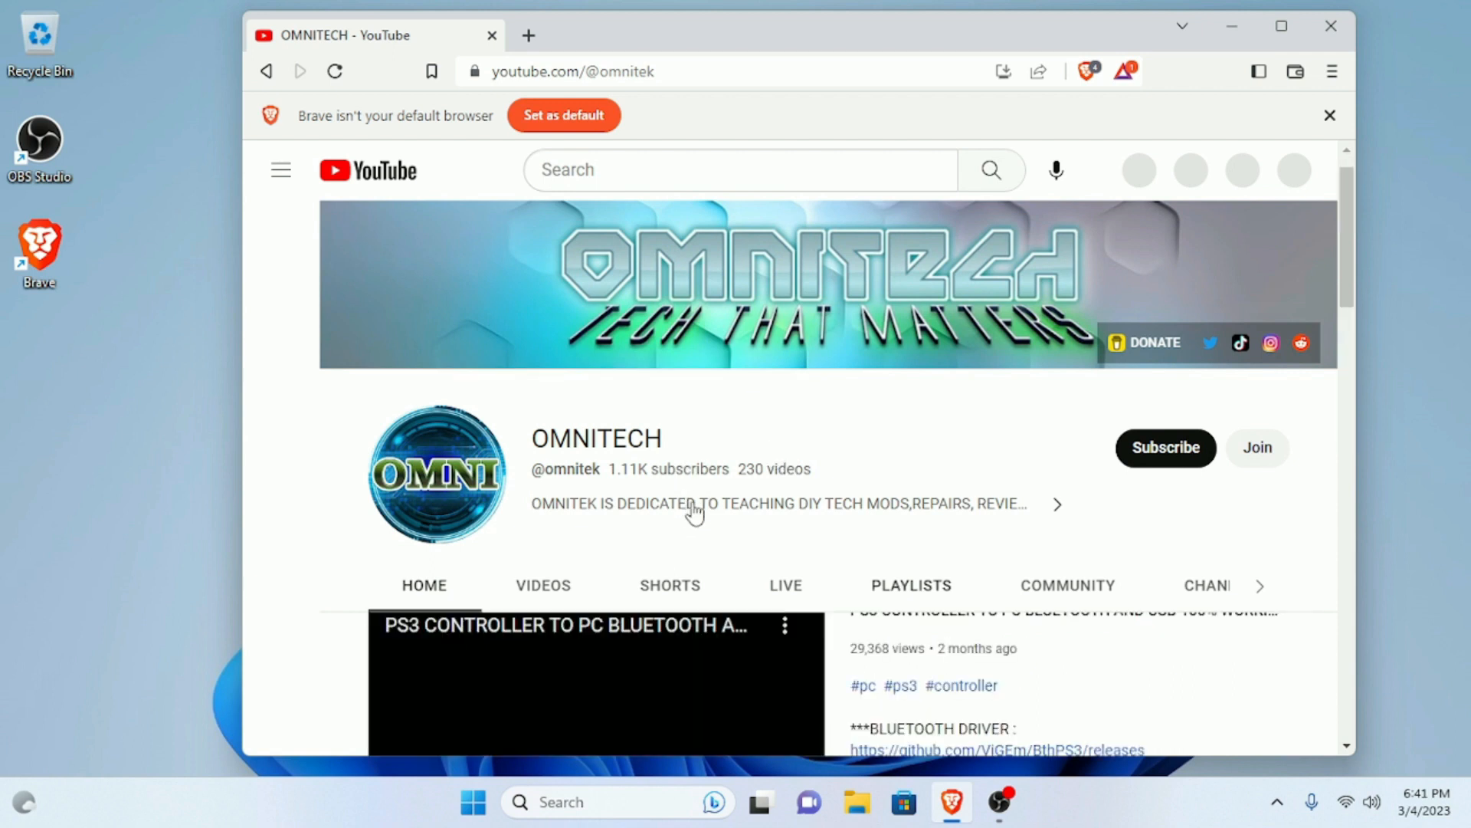
Step: Play and pause the featured PS3 controller video, then open its watch page
scroll(down, 3)
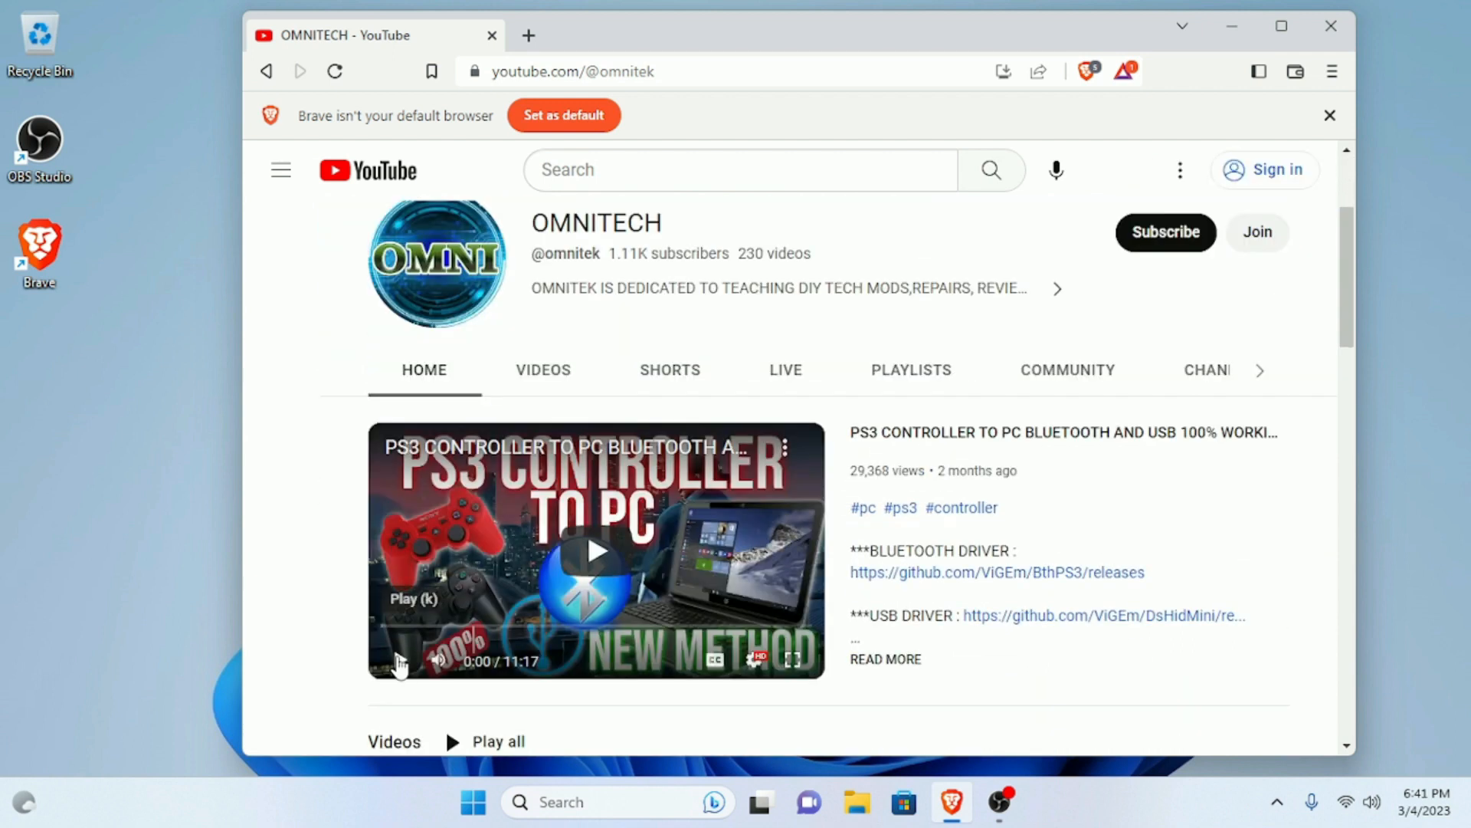
click(280, 170)
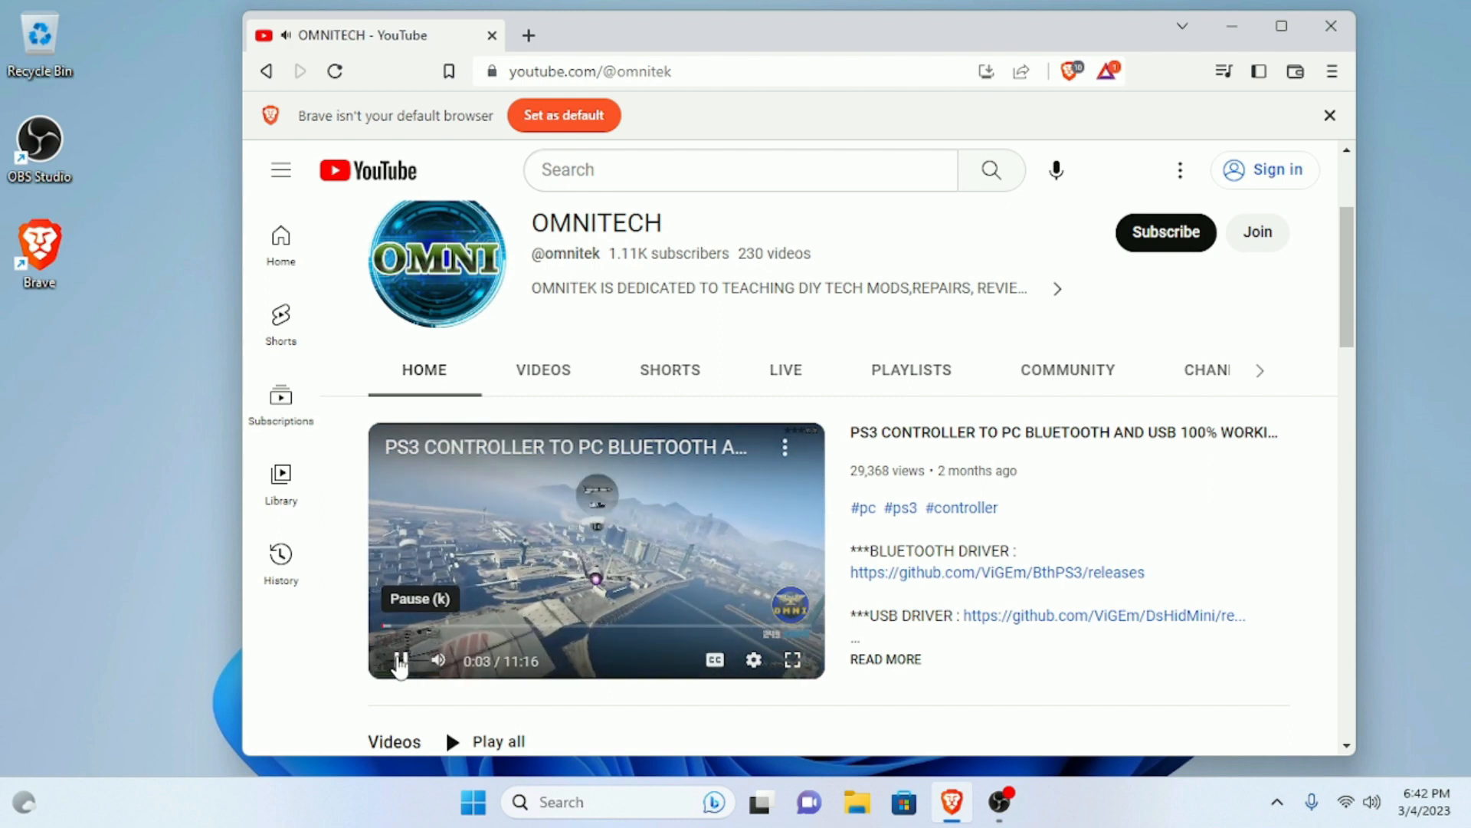
click(399, 660)
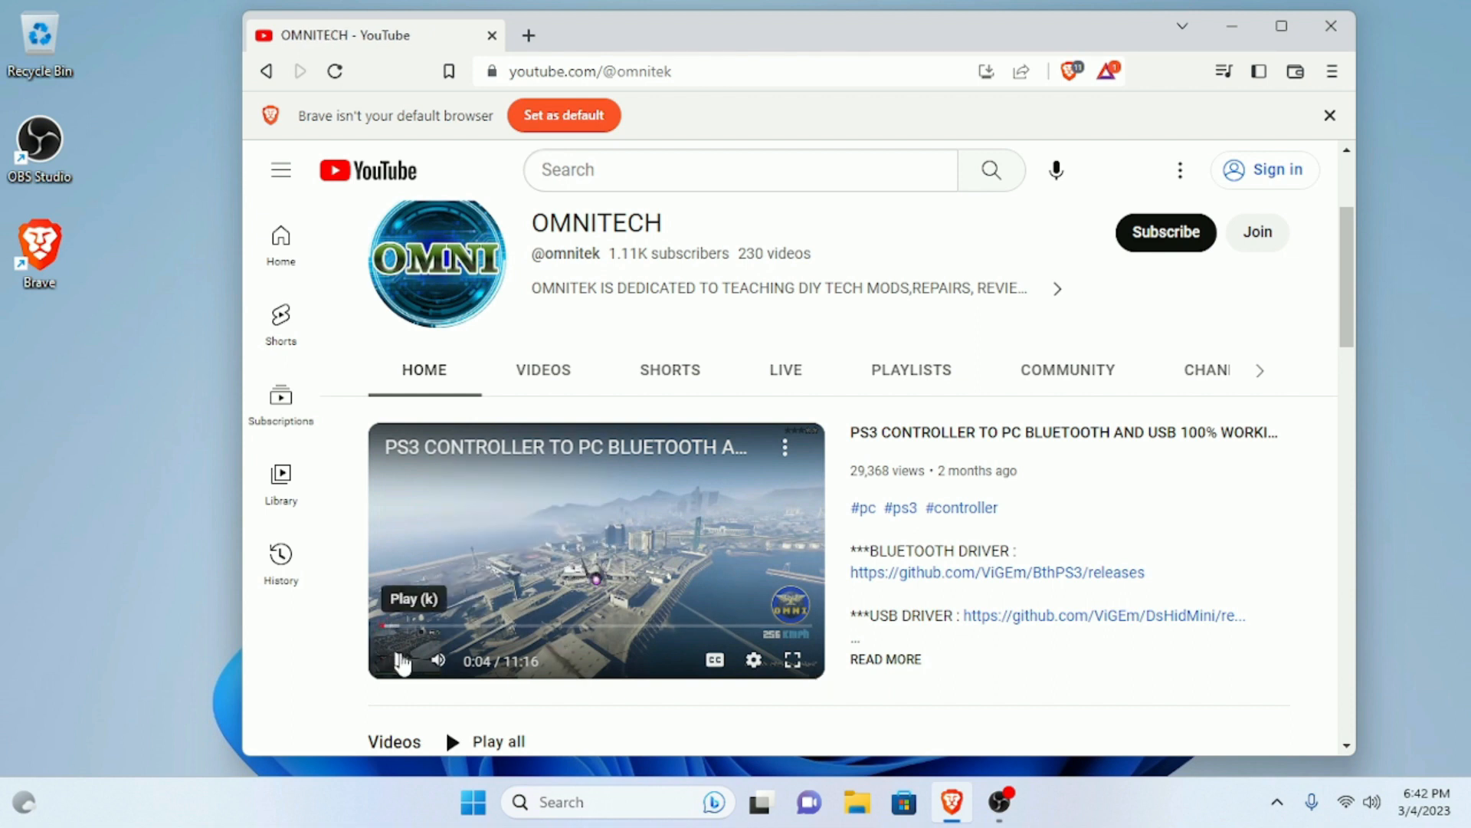
mouse_move(753, 661)
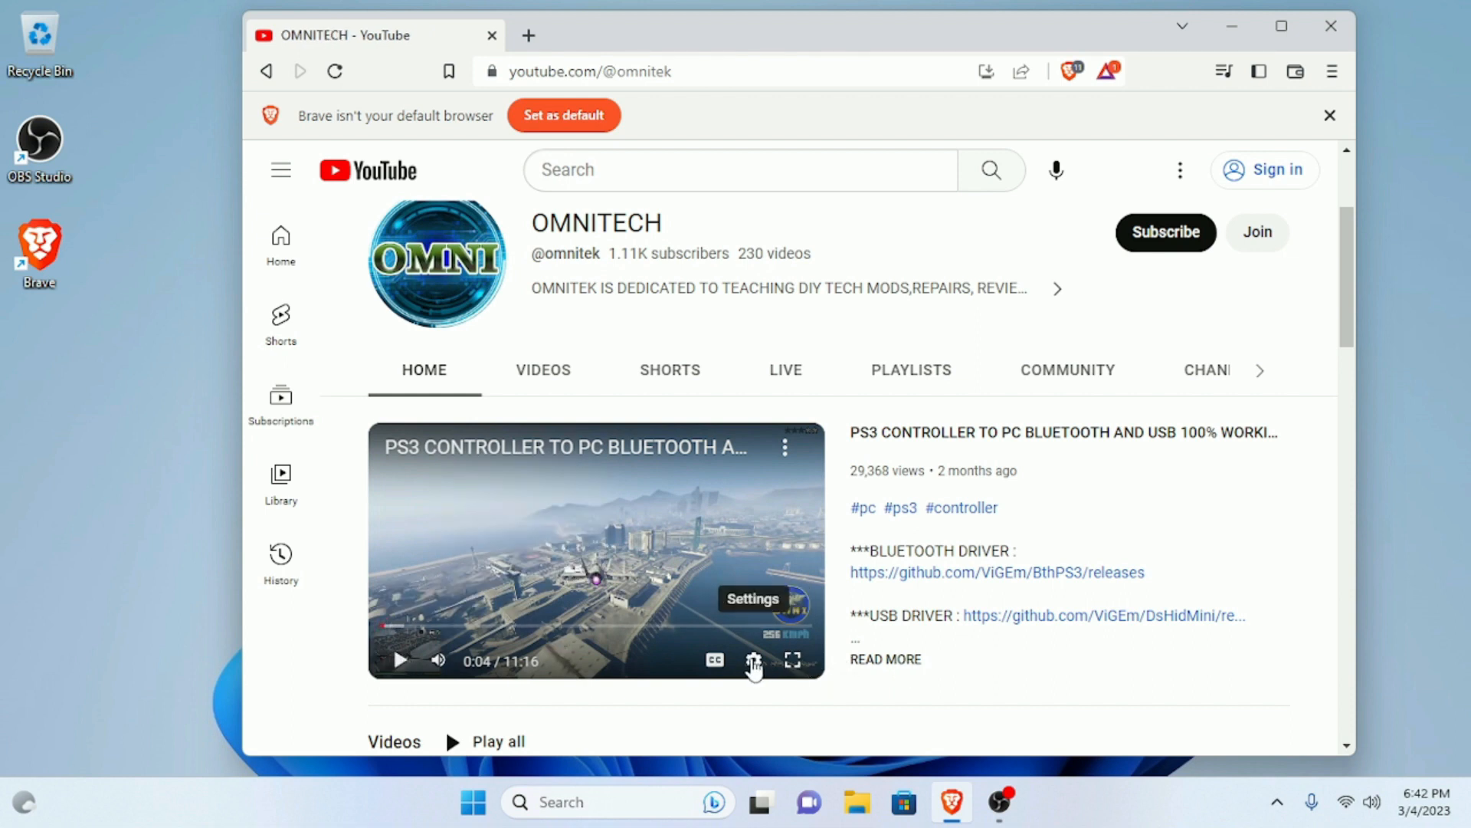
click(753, 659)
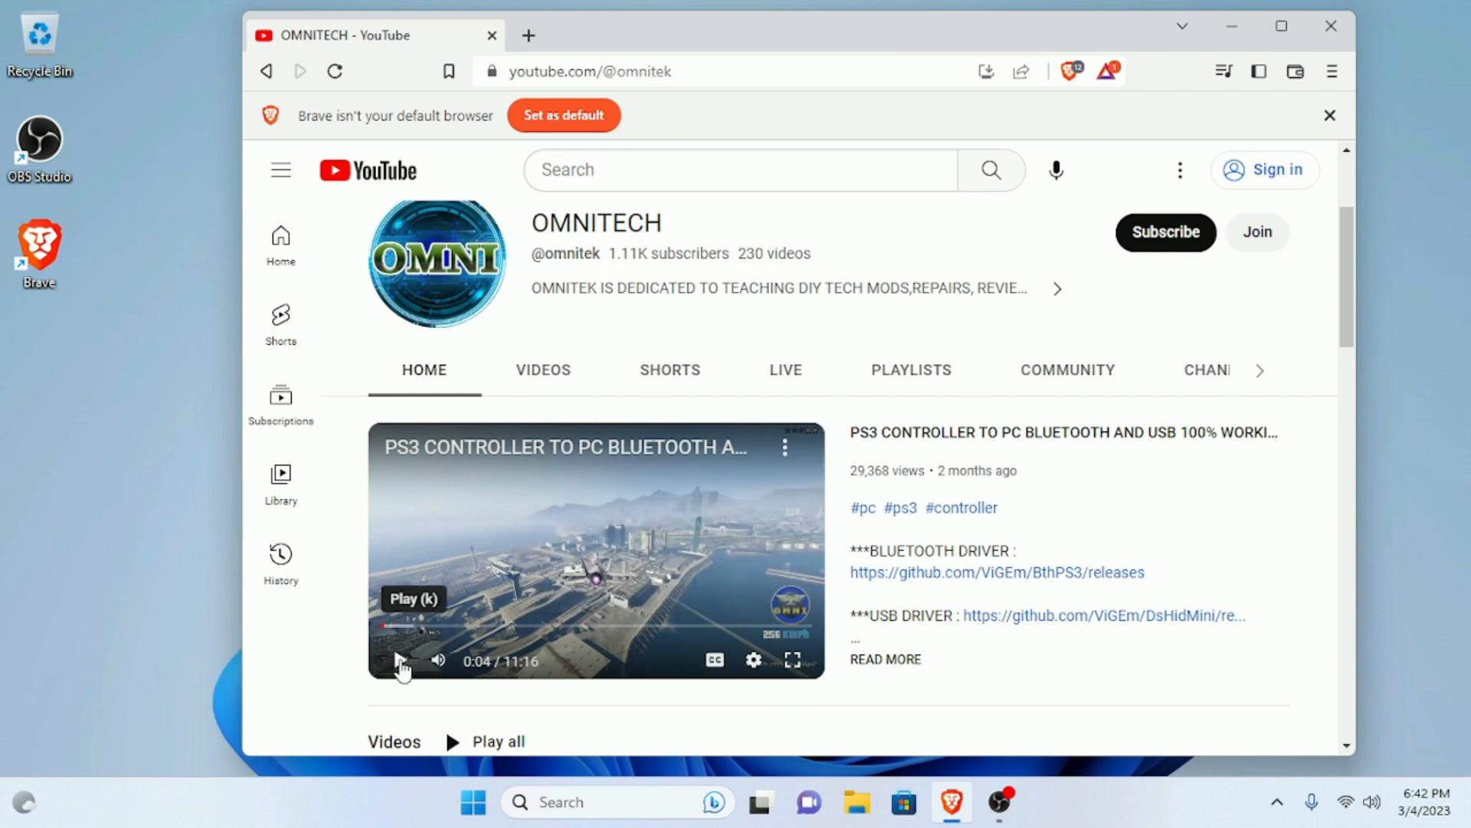
click(398, 660)
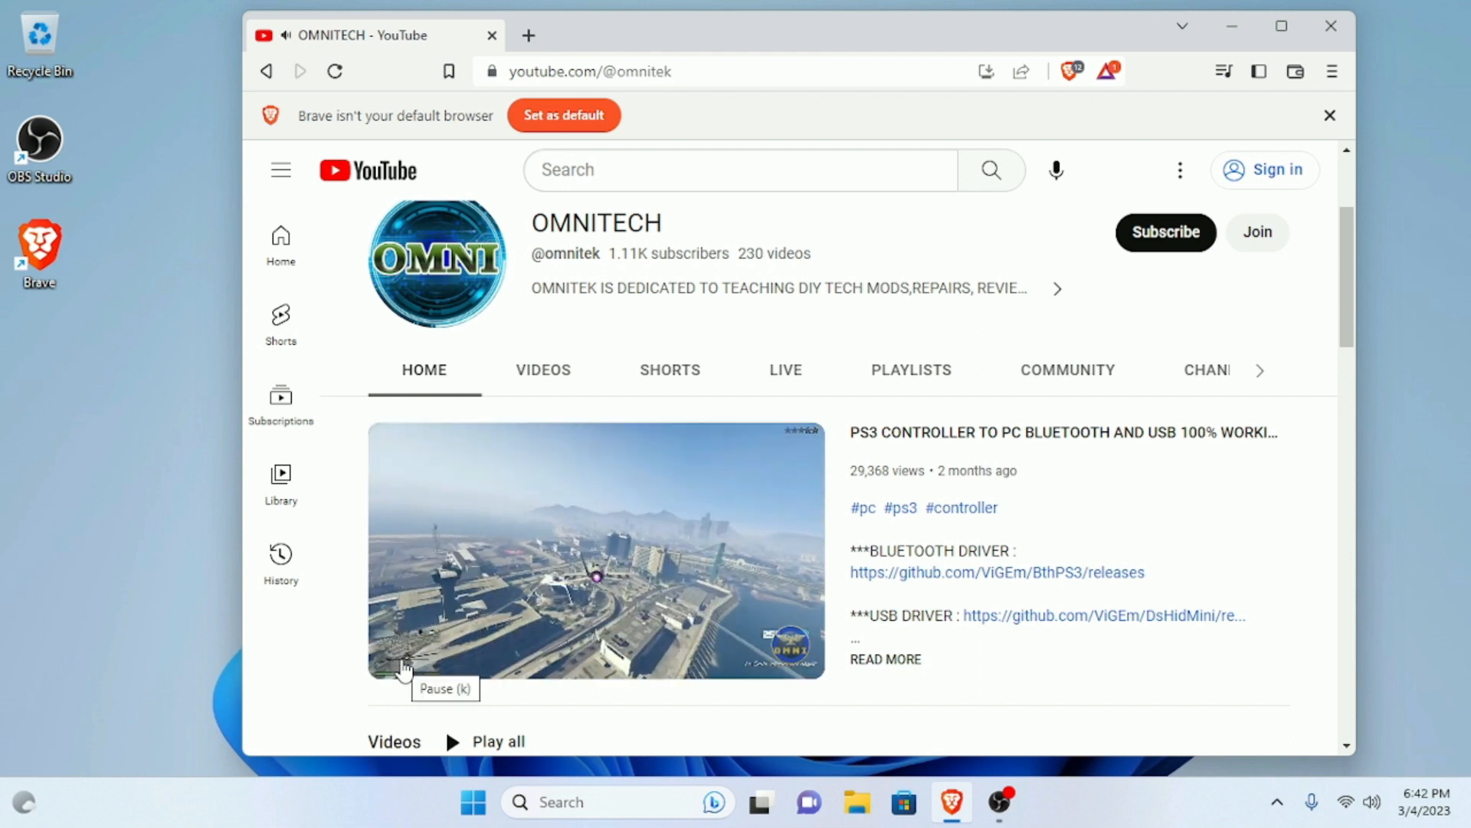
mouse_move(923, 436)
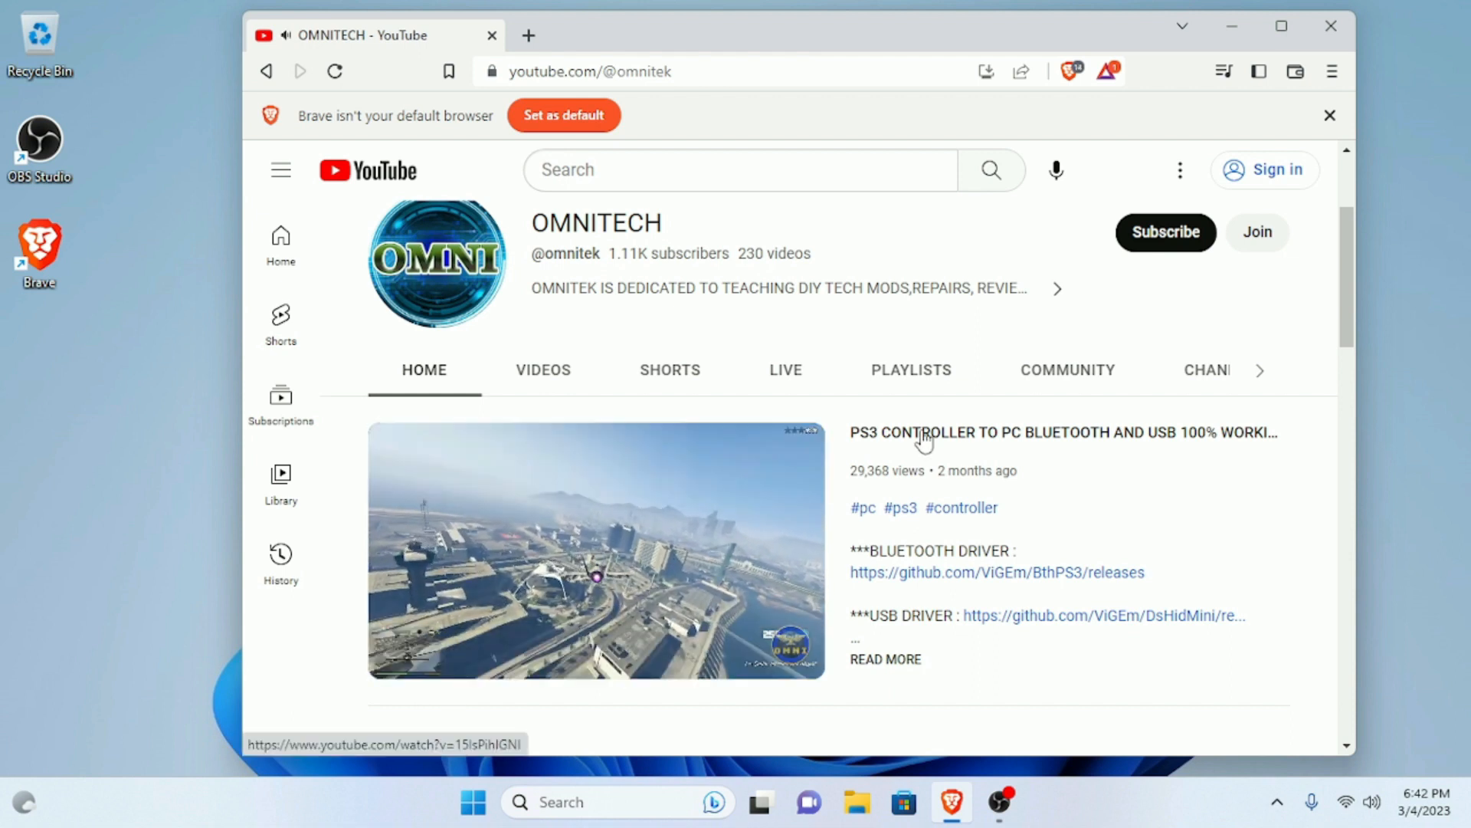
click(595, 551)
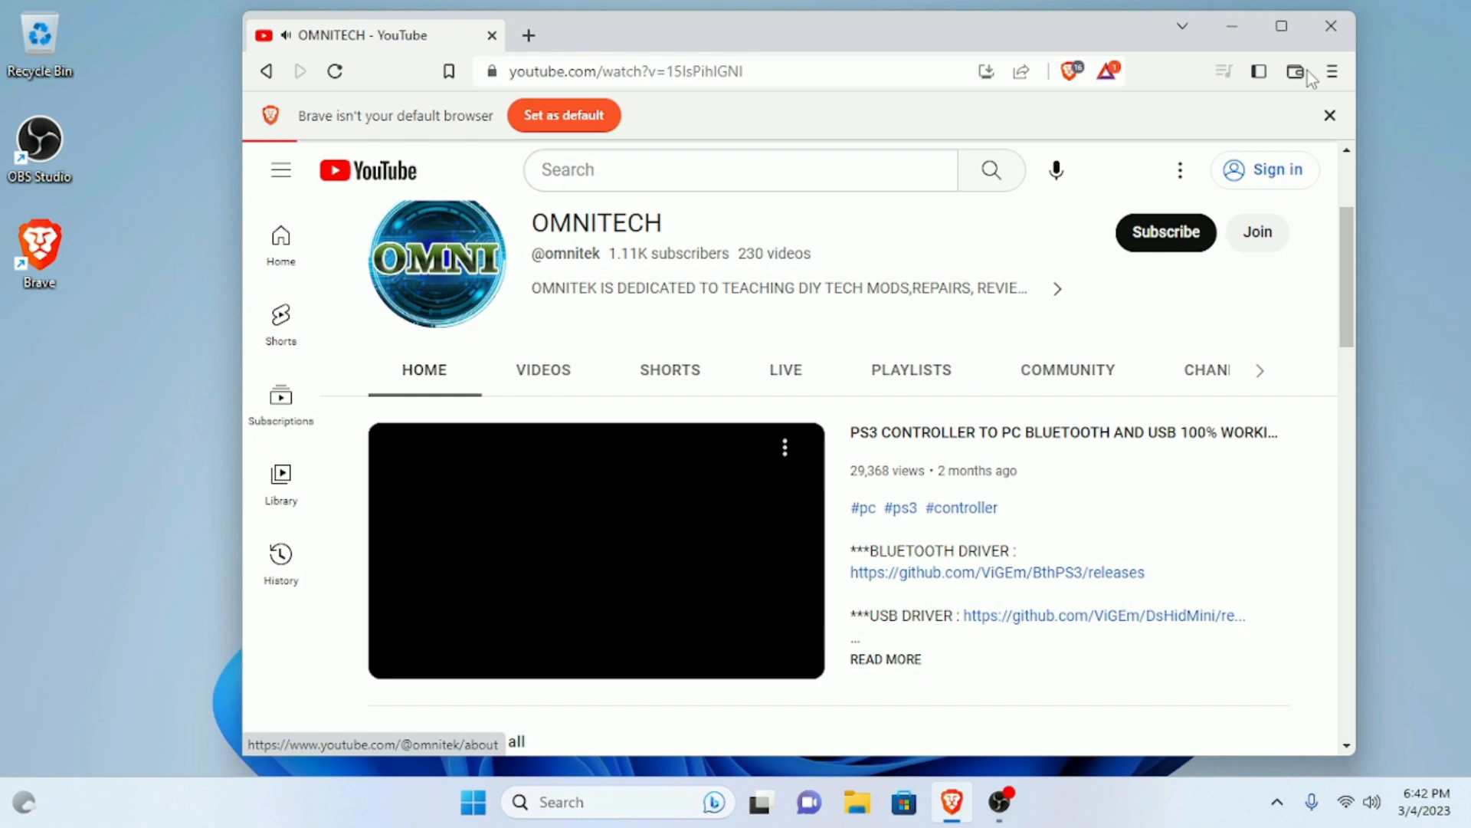
Step: Maximize Brave, play the PS3 controller video, pause at 0:13, and switch to full screen
click(678, 603)
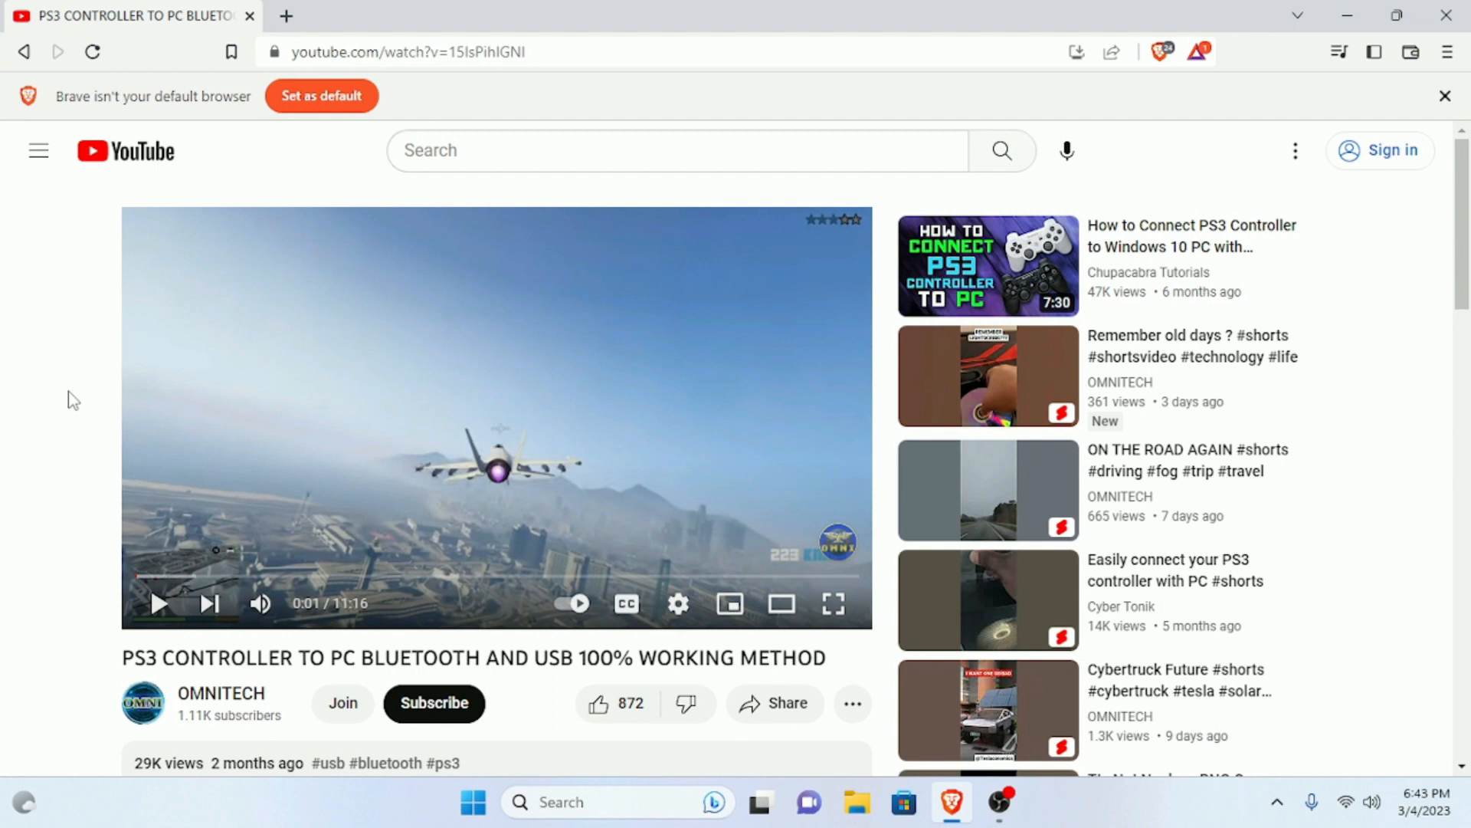
mouse_move(160, 603)
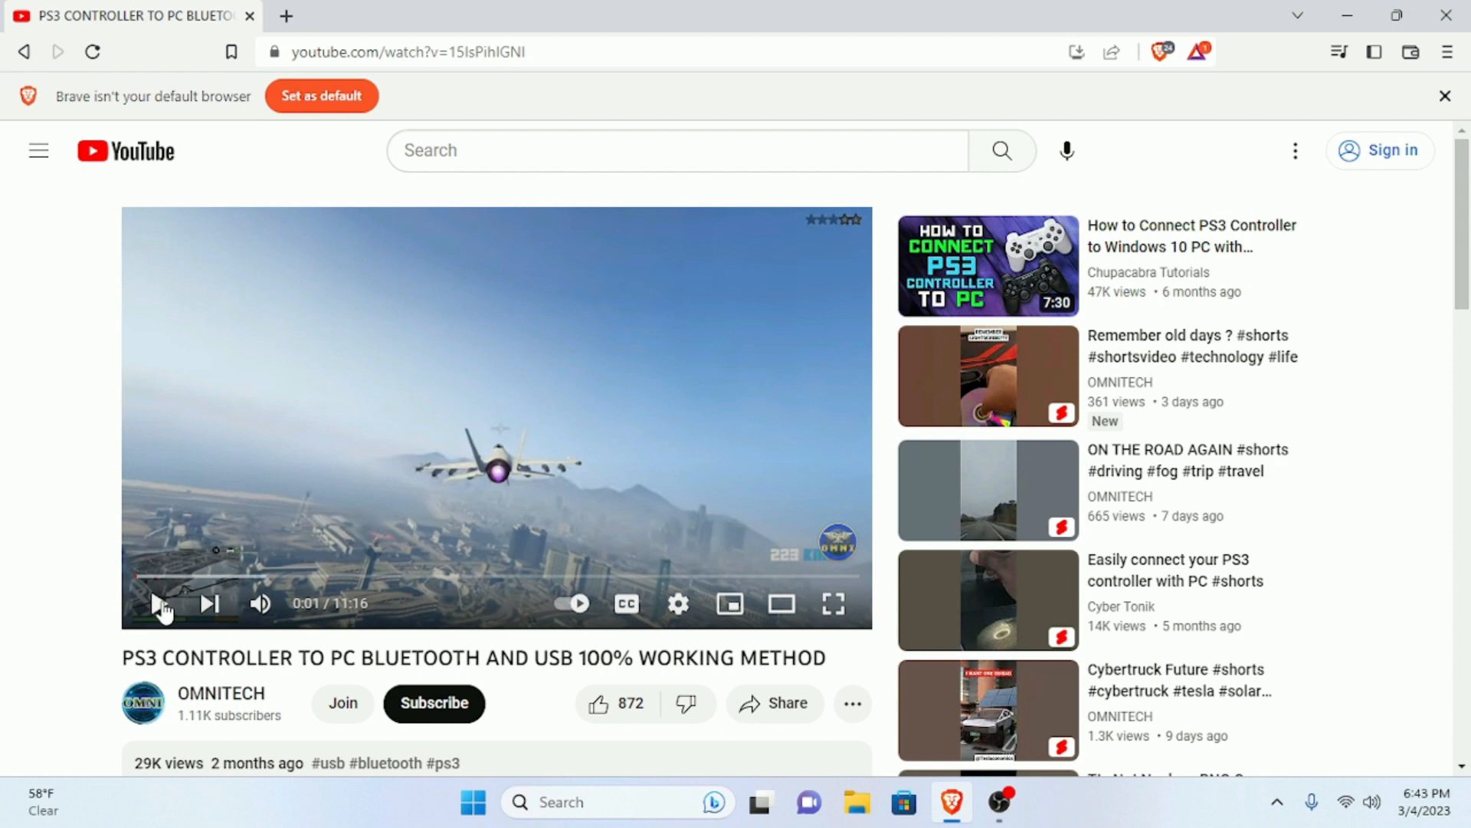
click(158, 603)
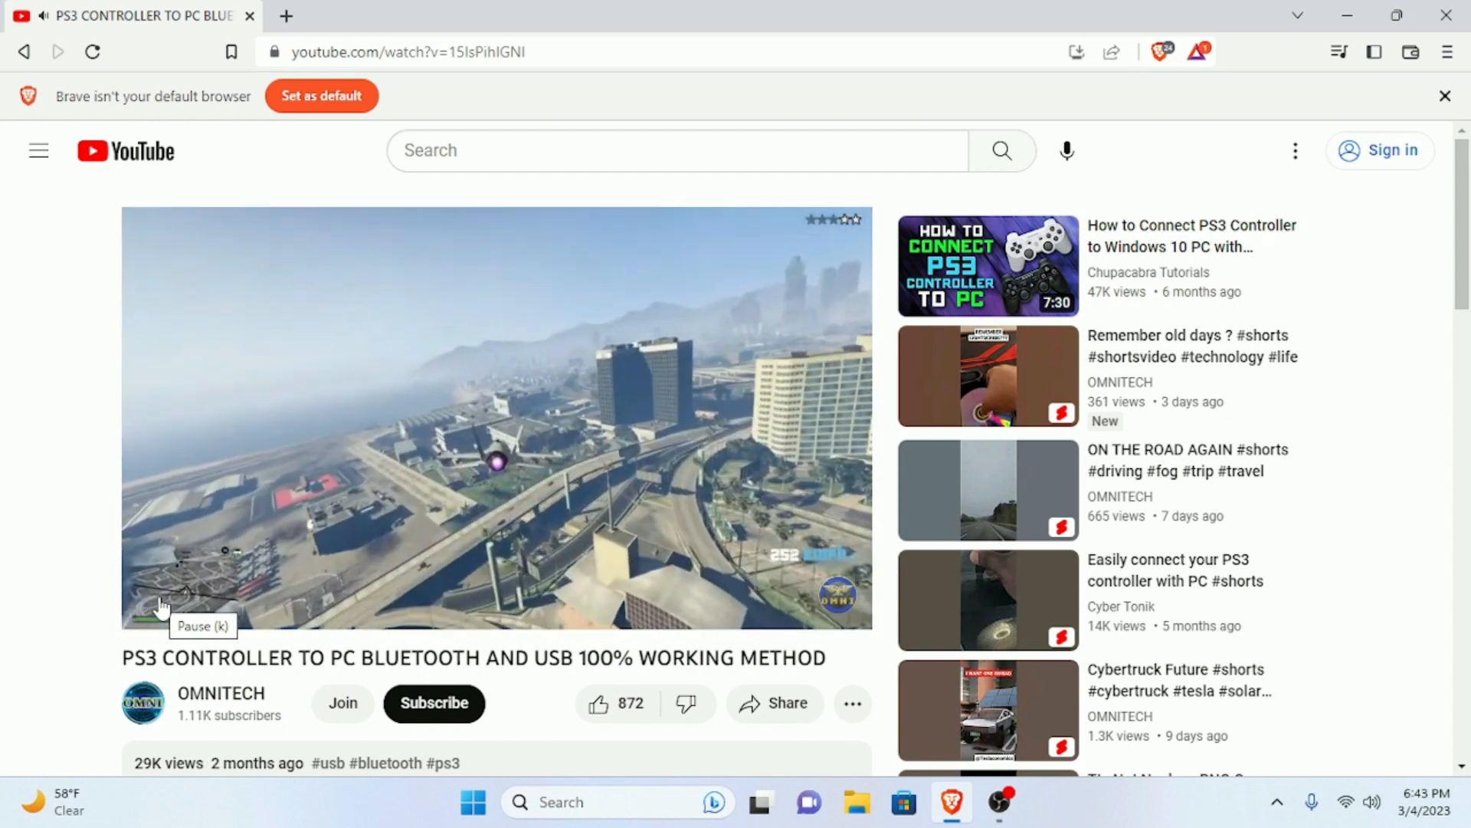
click(160, 602)
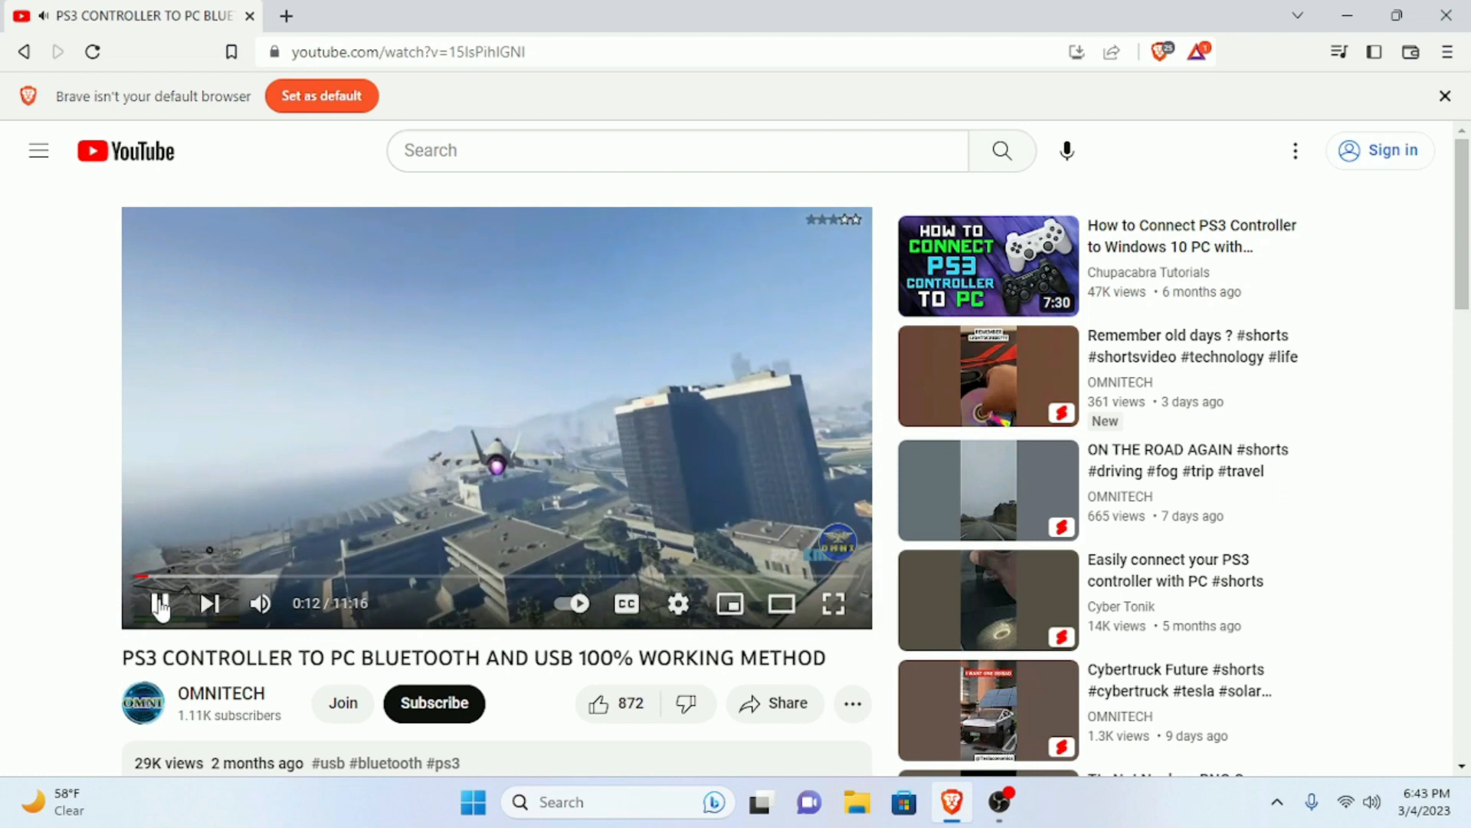
click(160, 603)
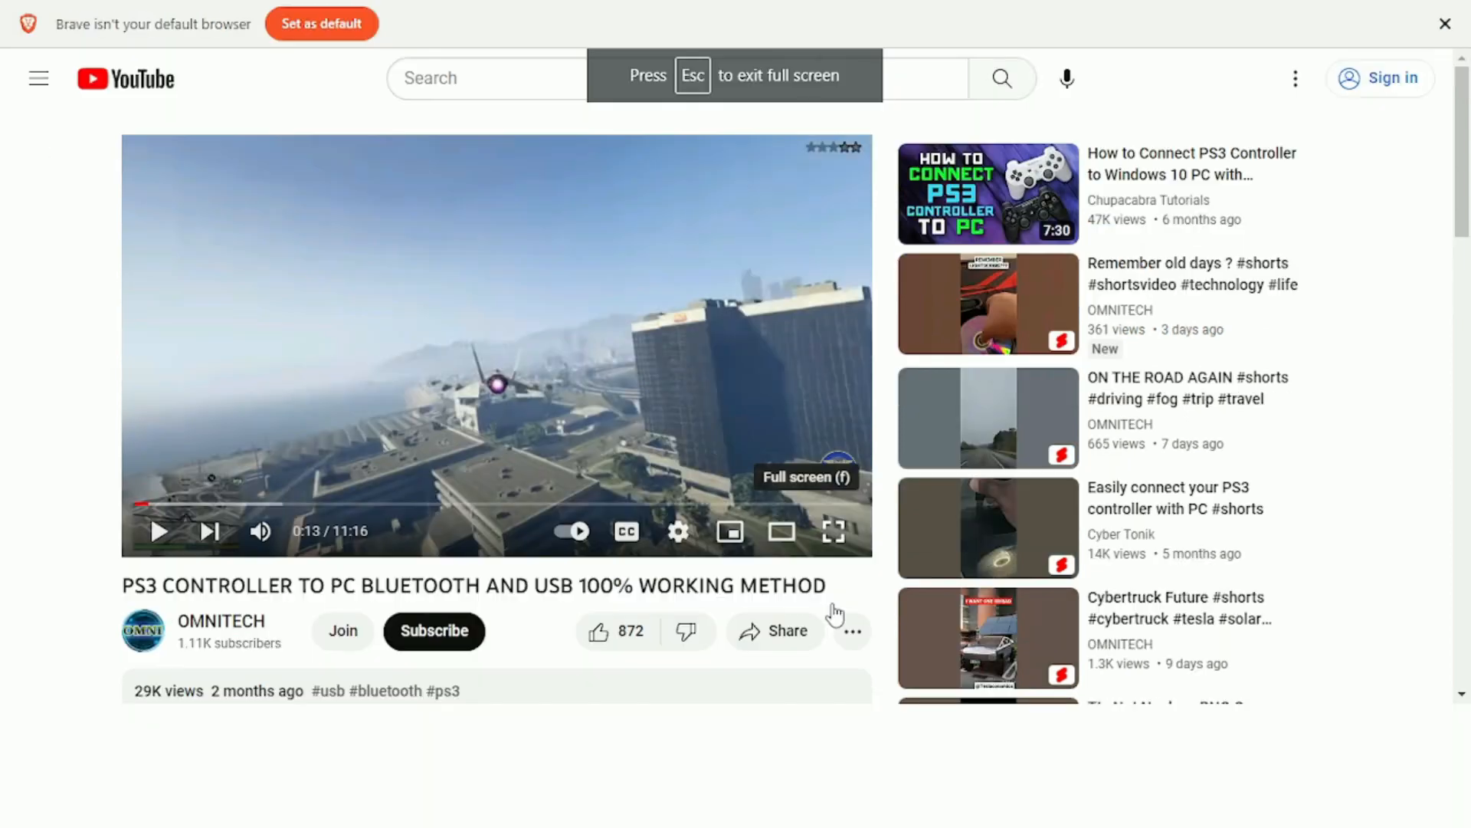
mouse_move(835, 614)
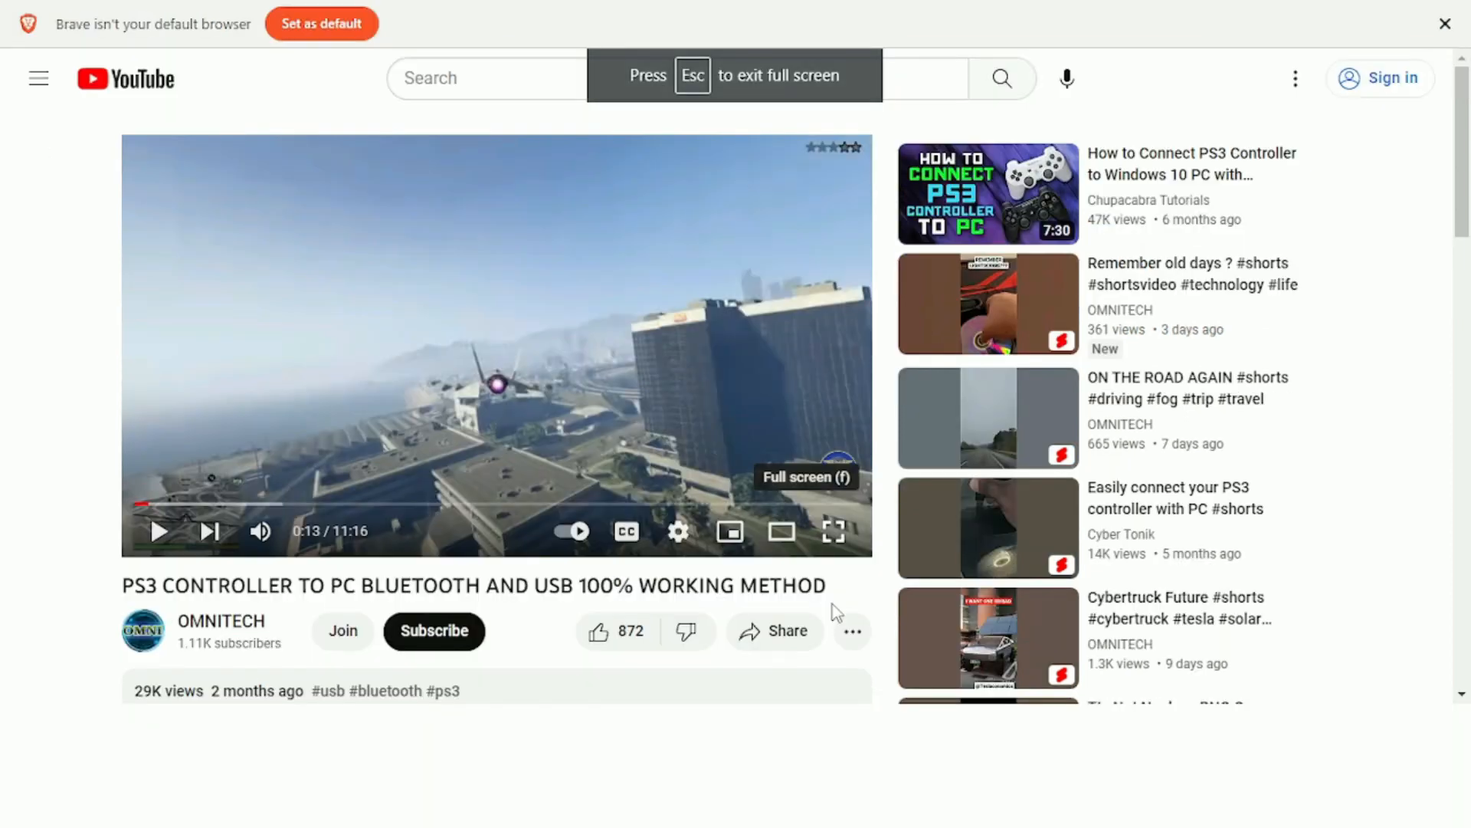
click(831, 531)
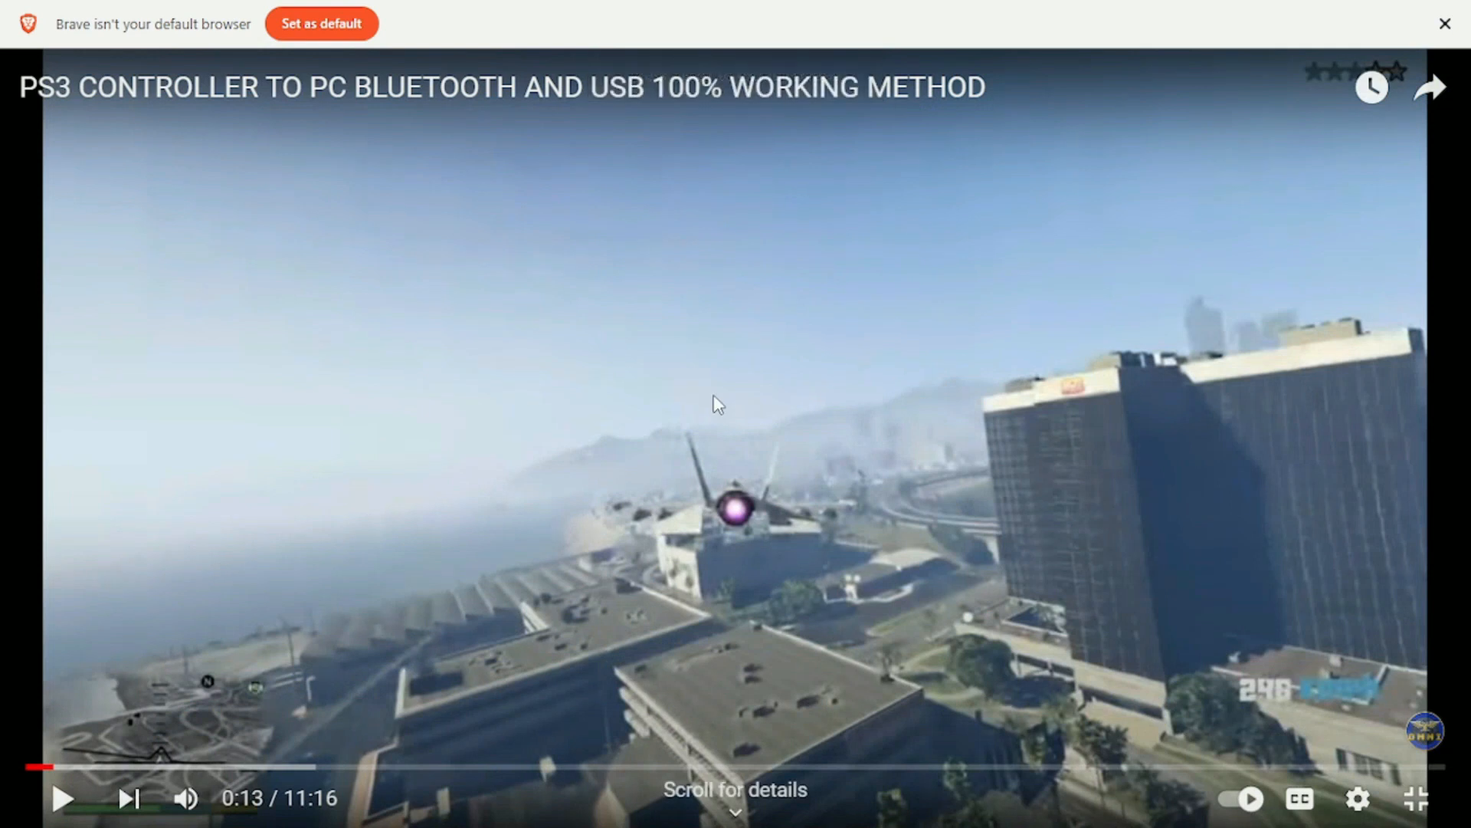
Step: Resume playback at 720p quality, dismiss the default-browser bar, and exit full screen
click(64, 798)
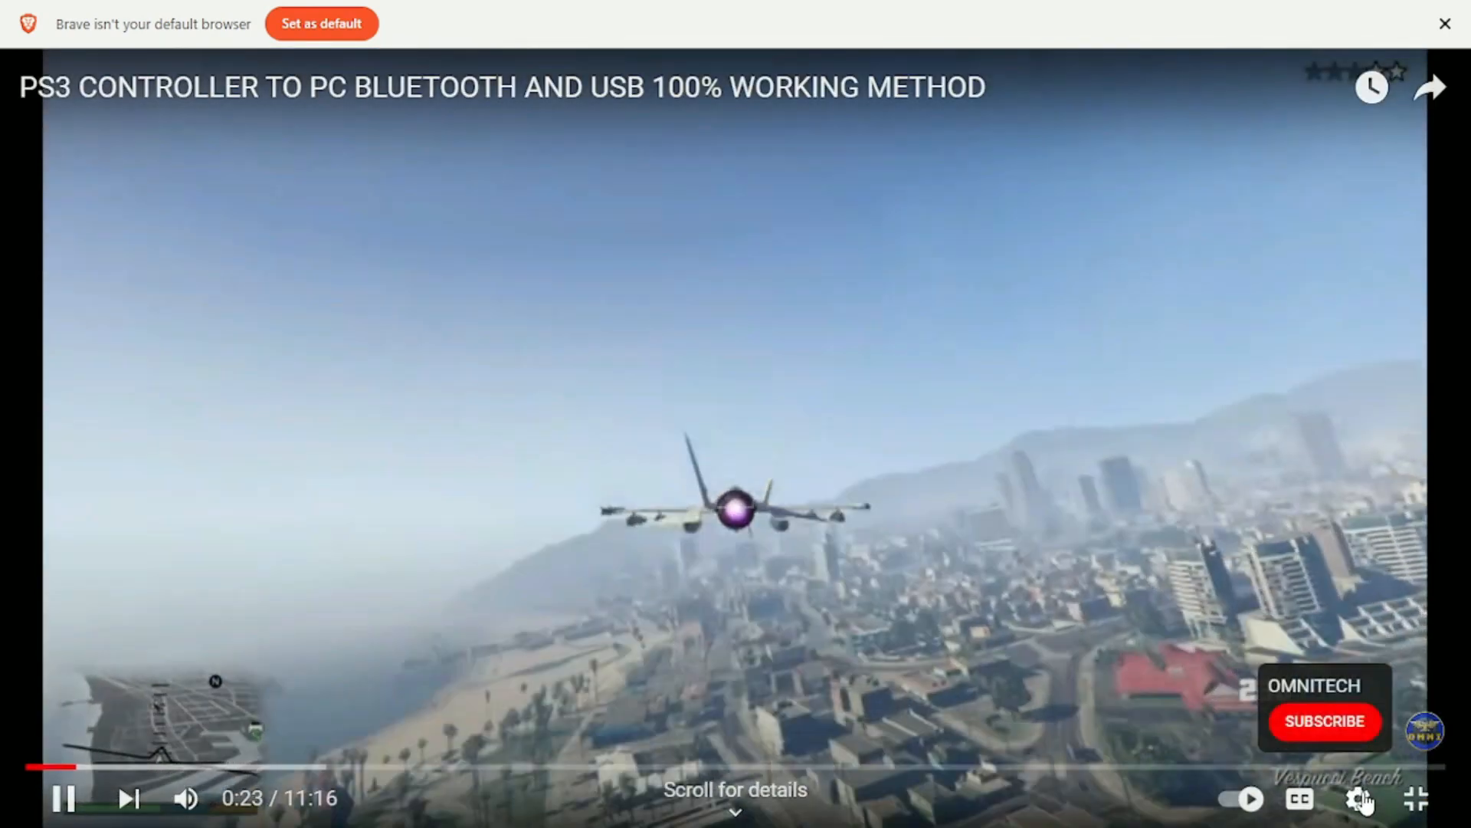
click(1357, 800)
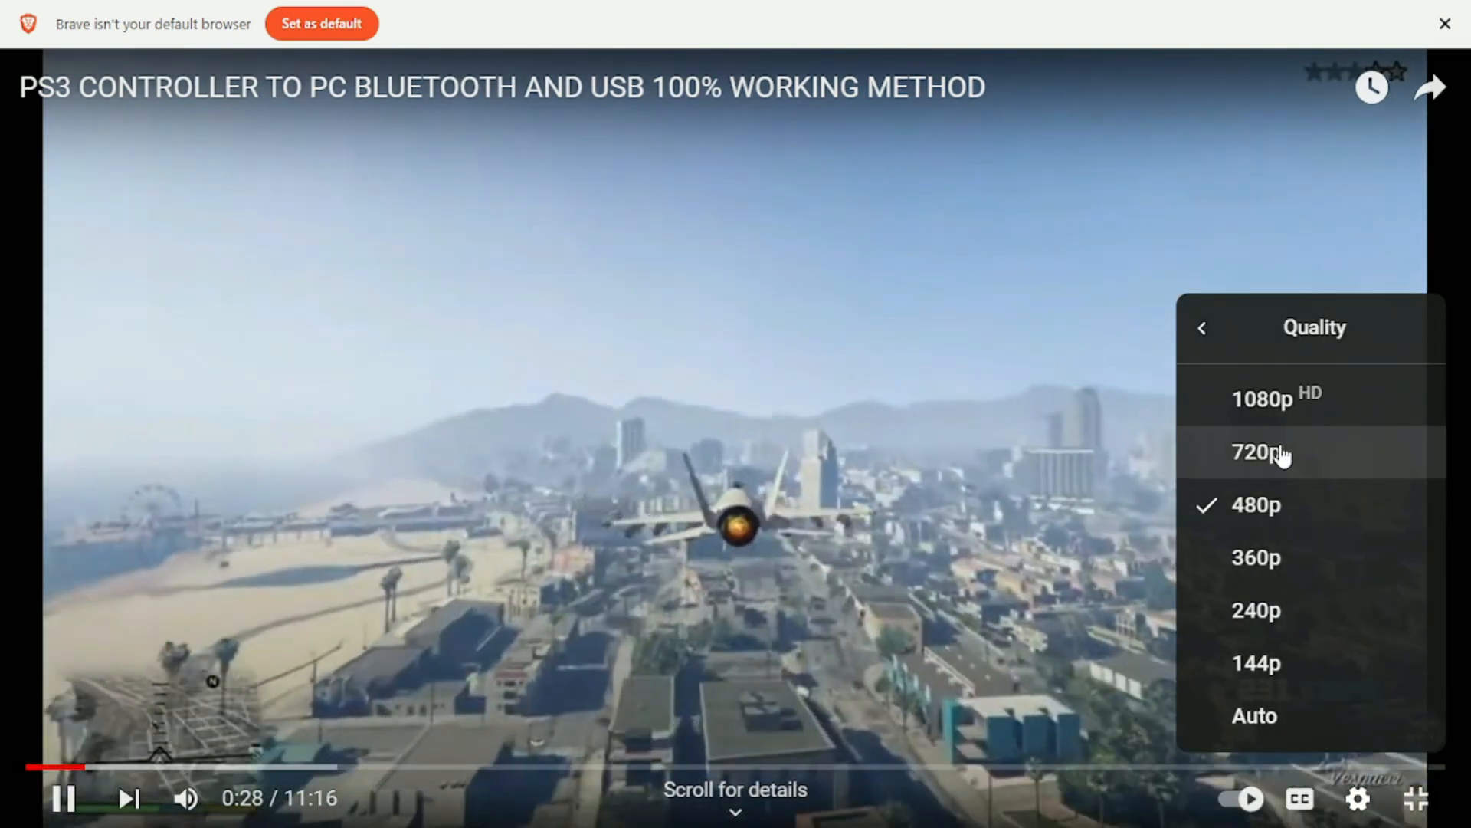
click(1254, 452)
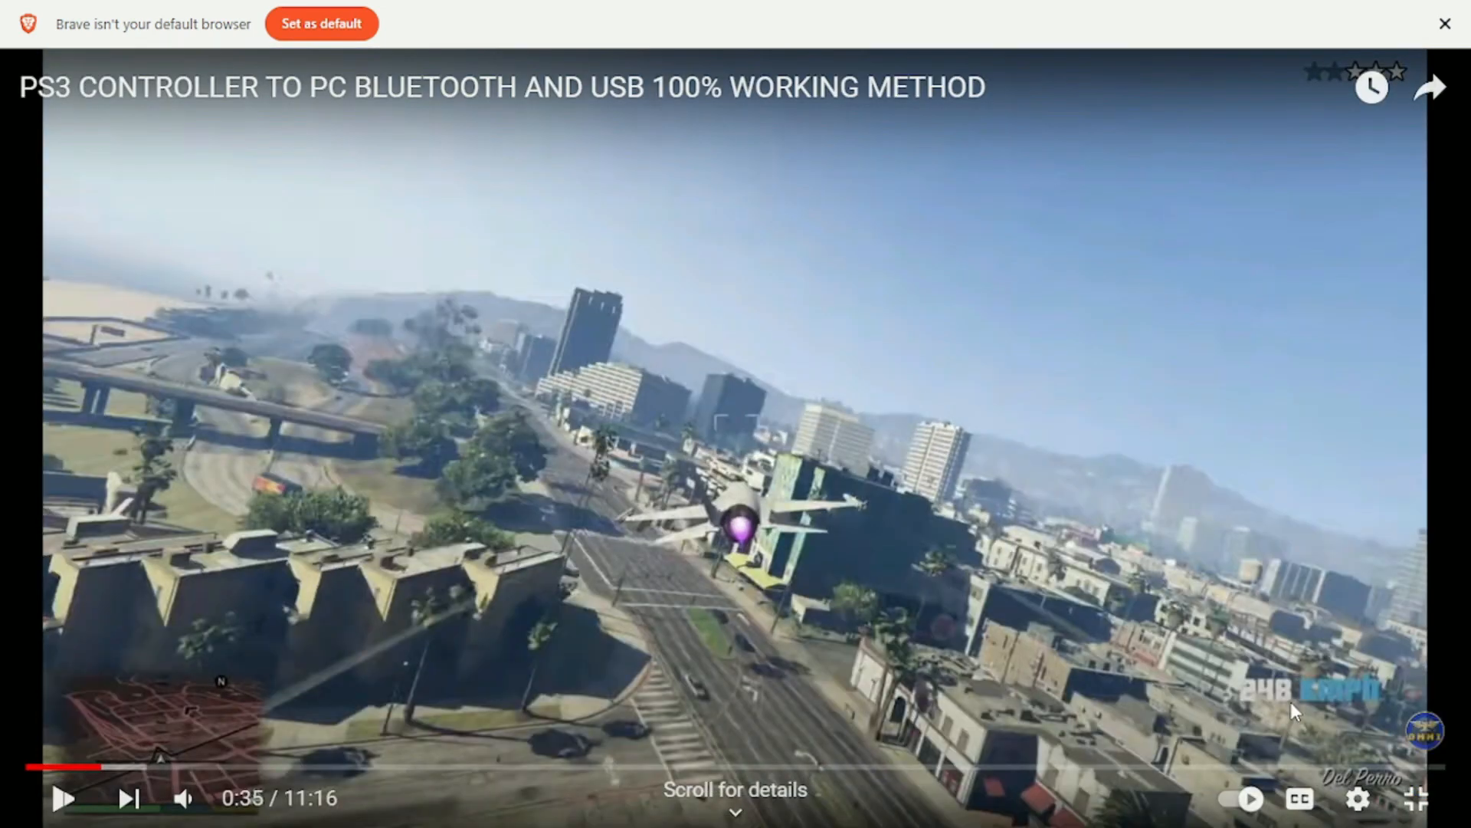
click(1358, 798)
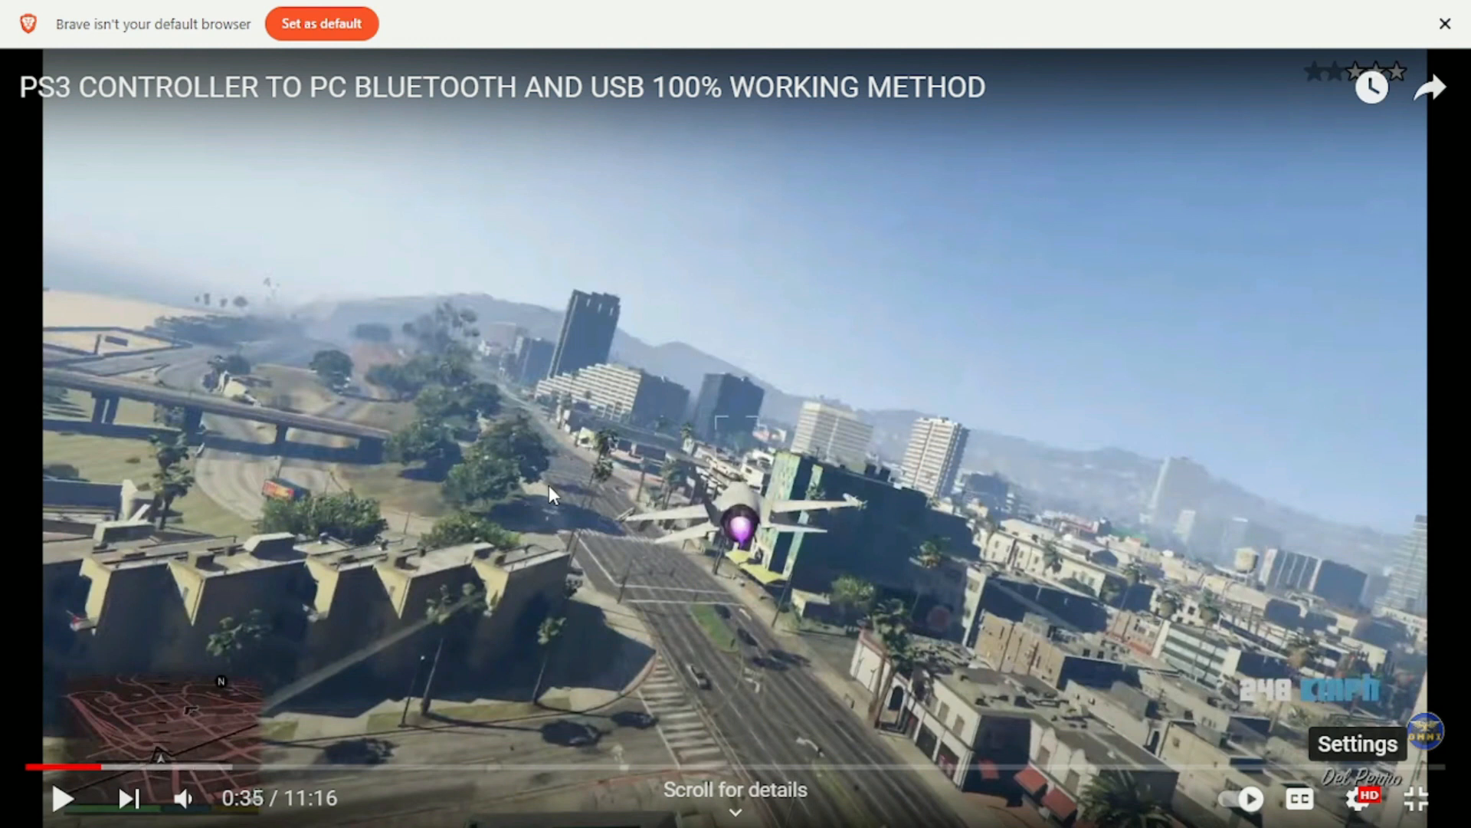
mouse_move(659, 421)
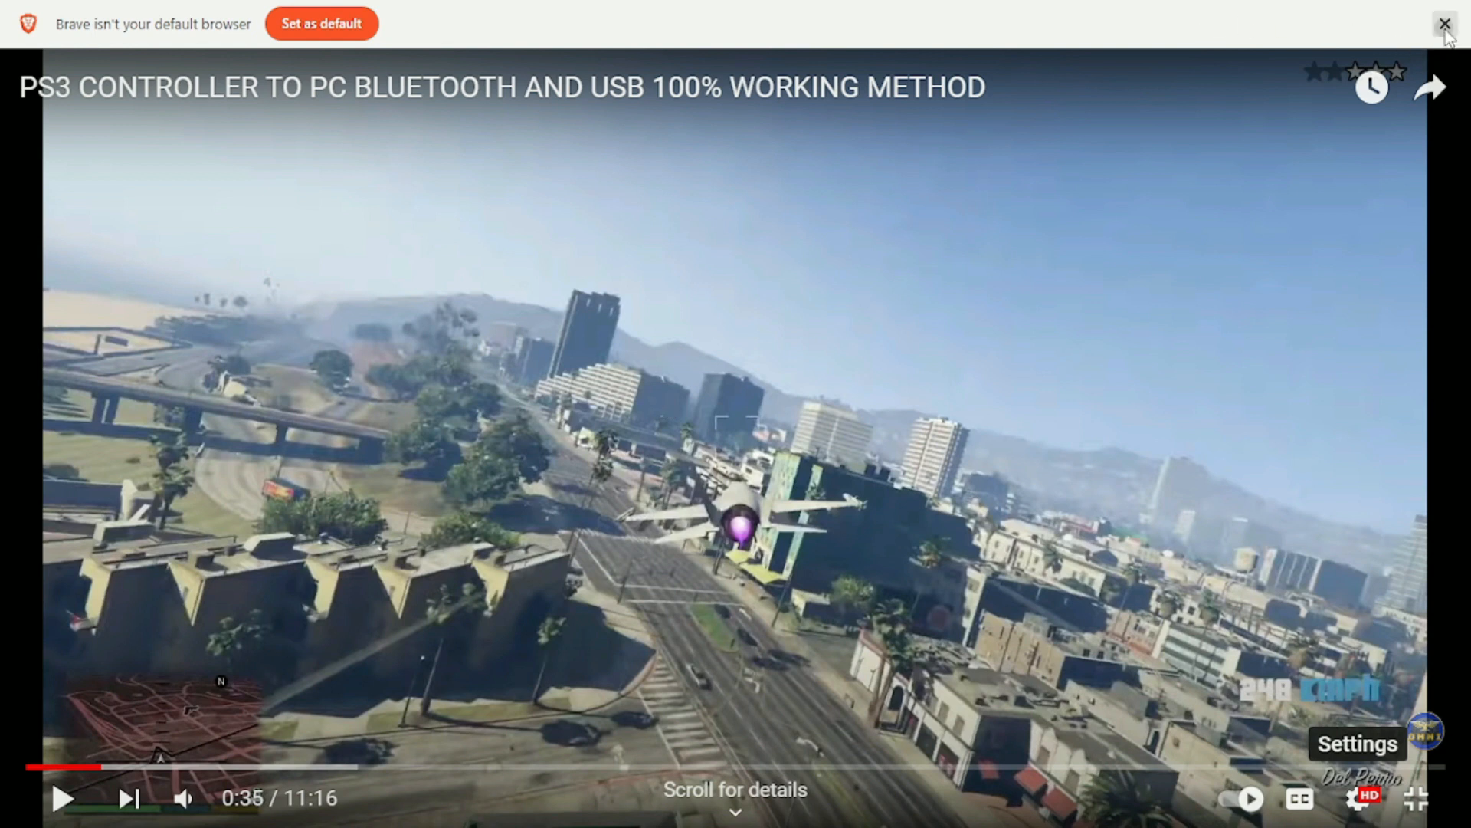
click(1444, 22)
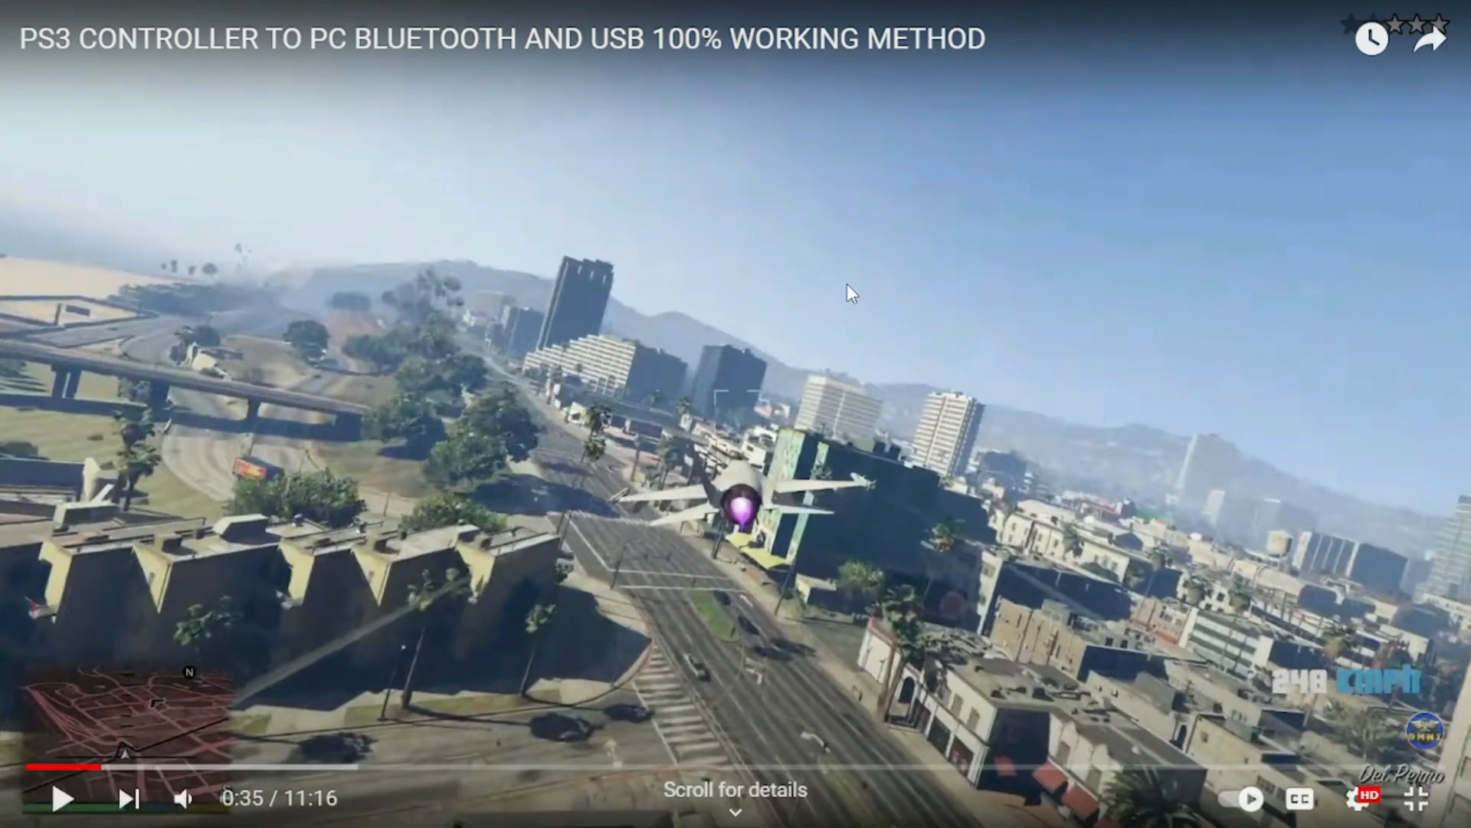
click(62, 799)
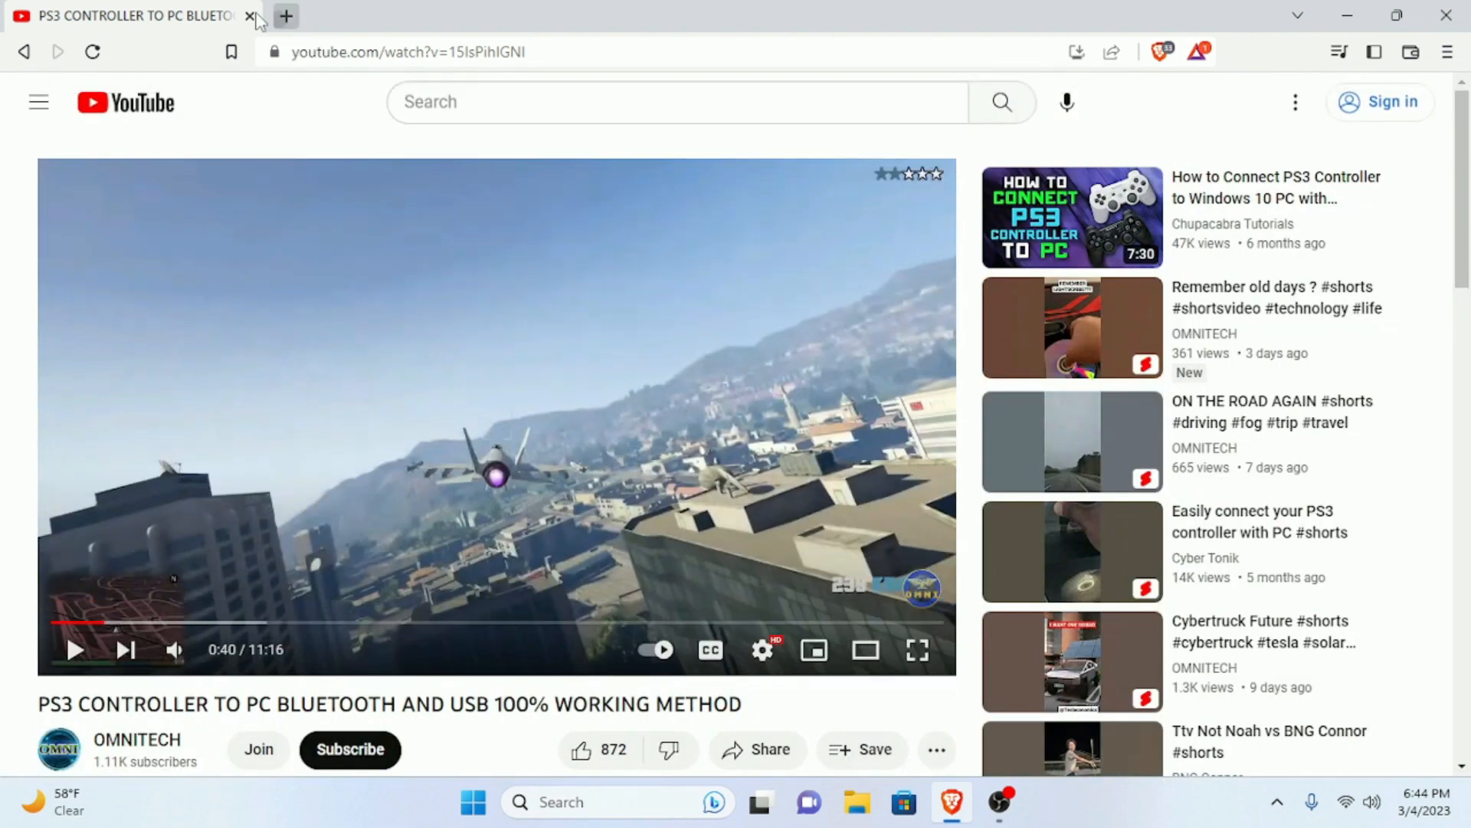
Step: Close the YouTube tab and Brave, then search 'info' in Start to reopen System Information
click(251, 16)
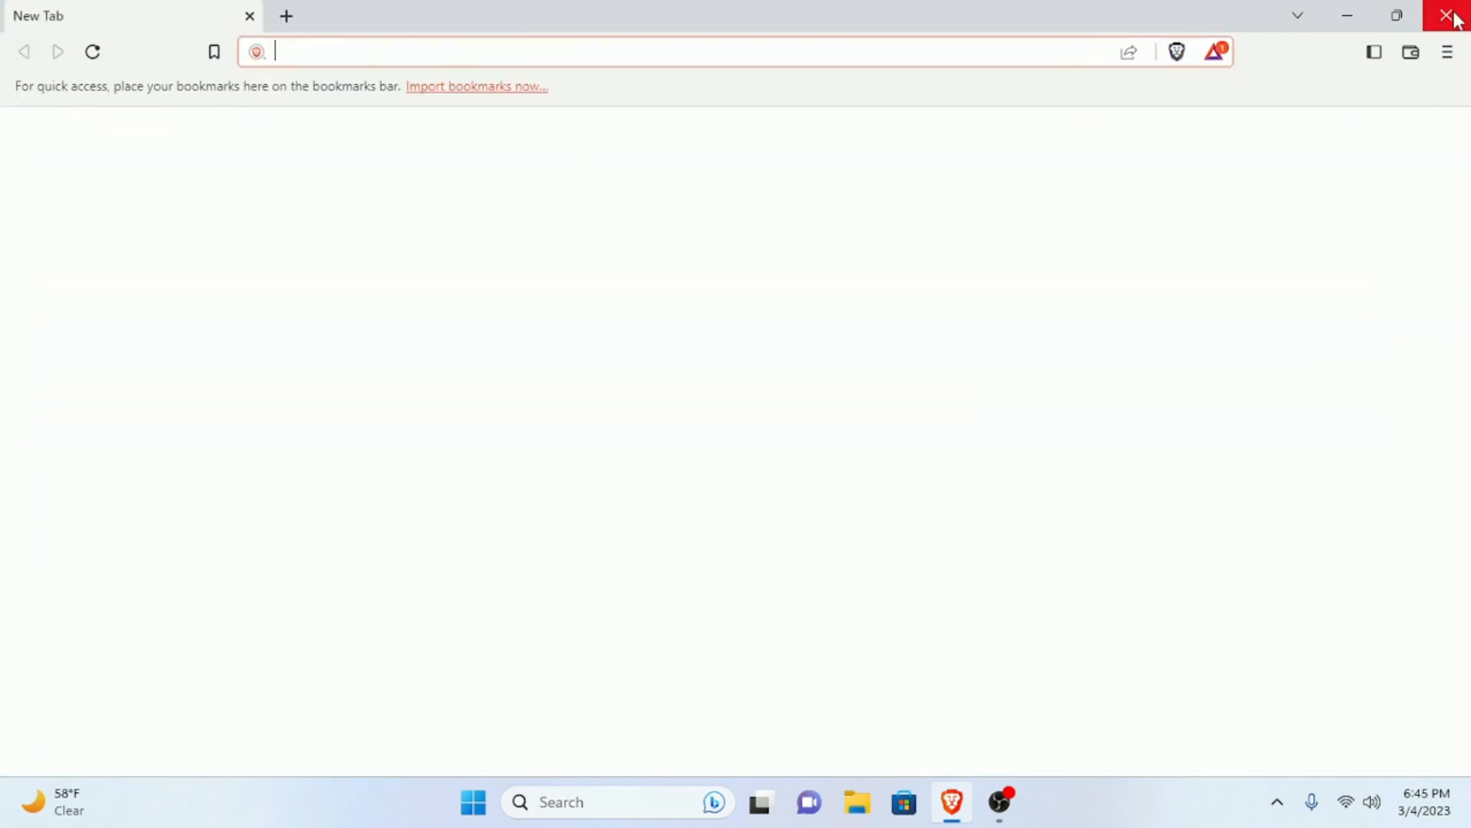
click(1453, 16)
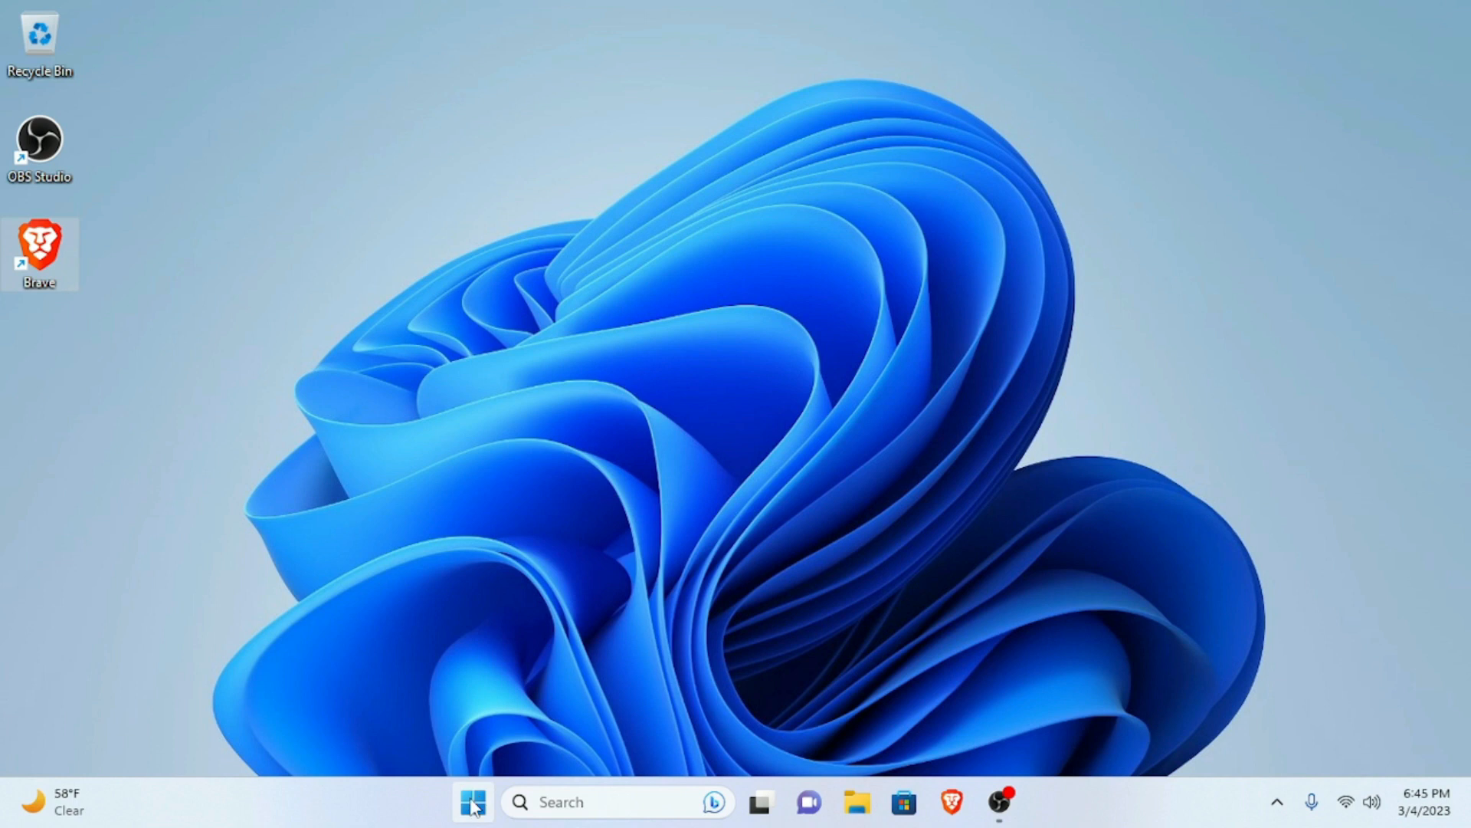
click(473, 802)
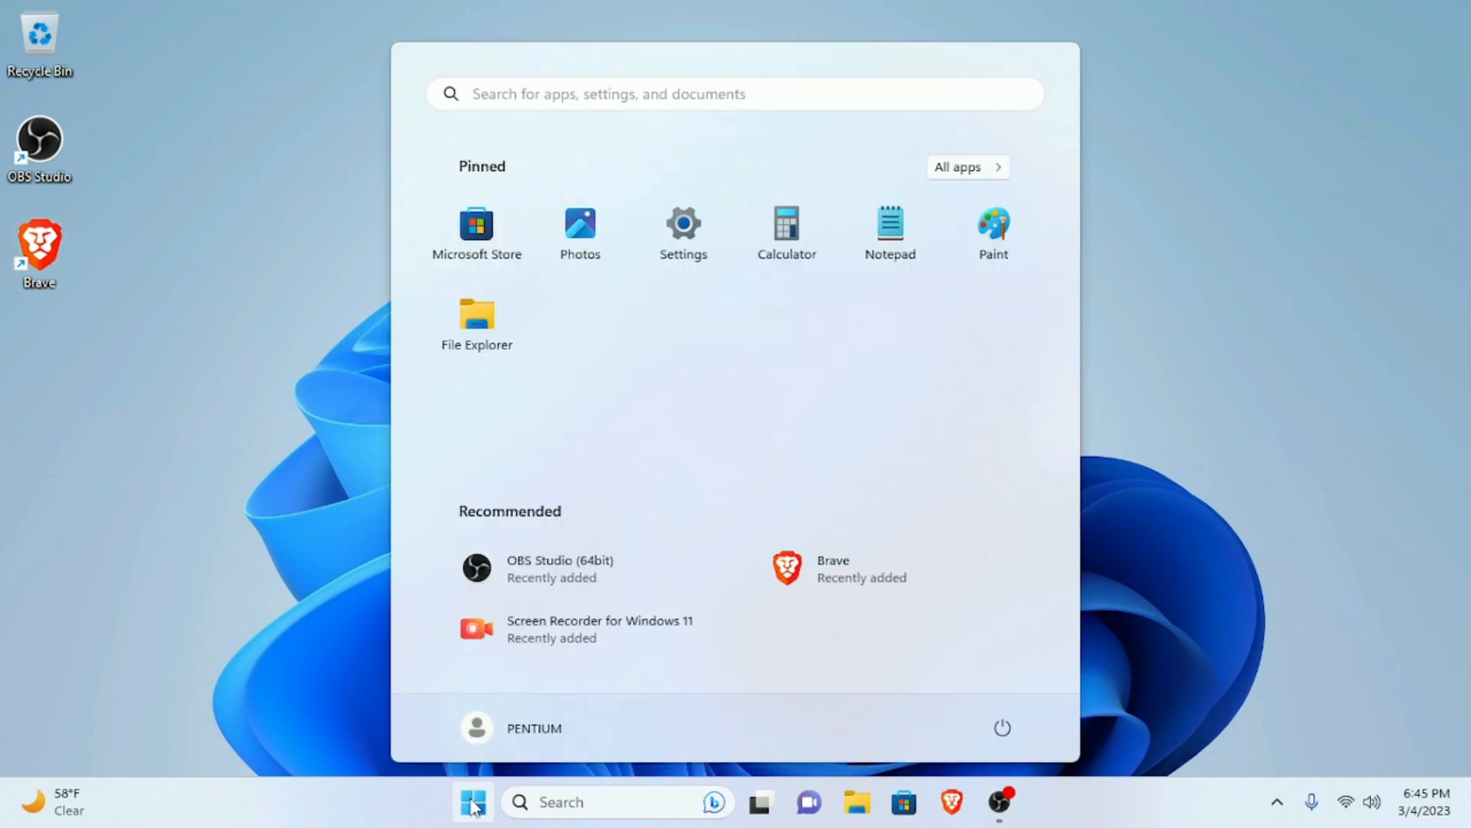
text(info)
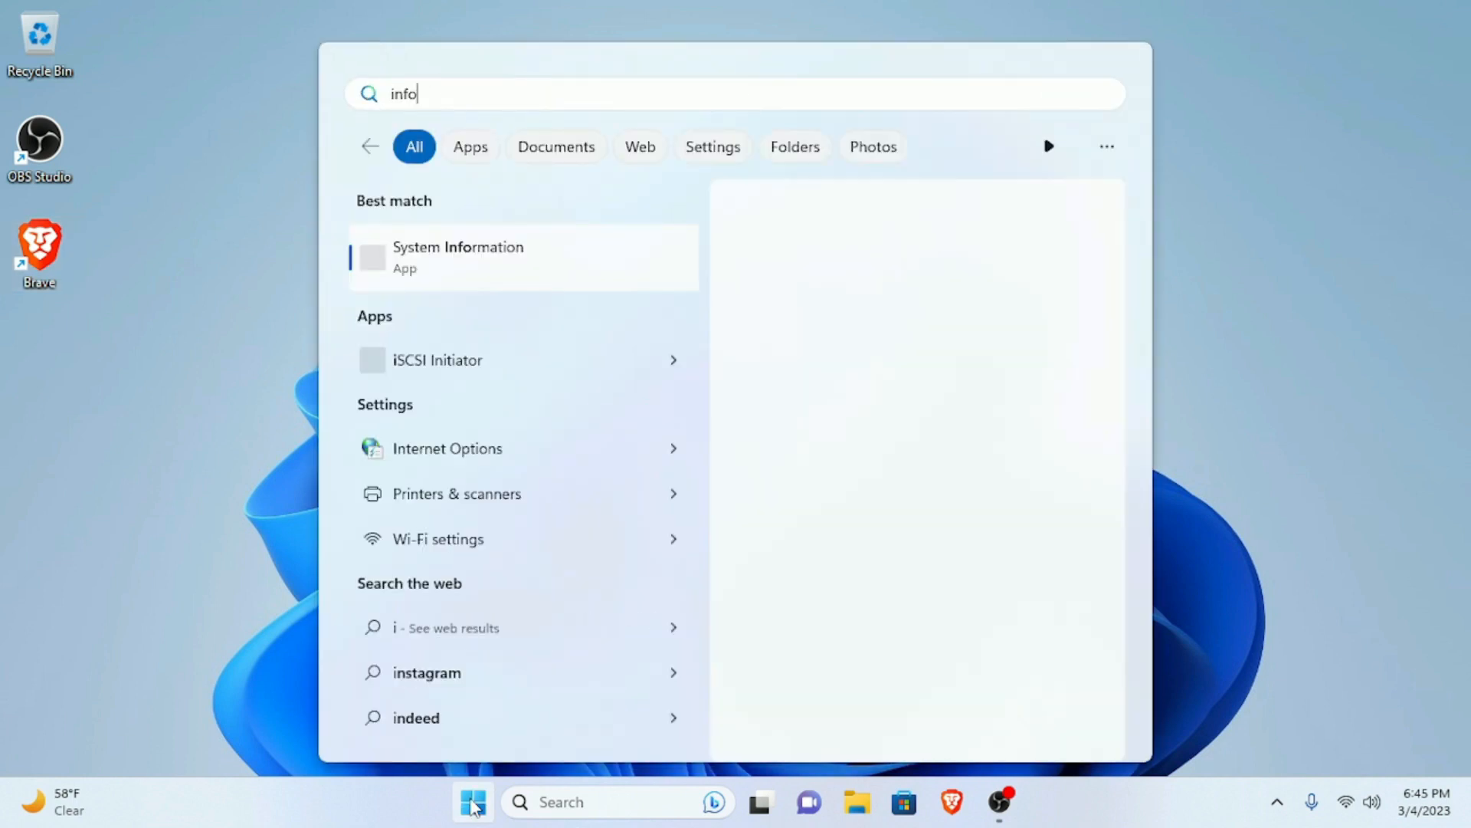
click(458, 256)
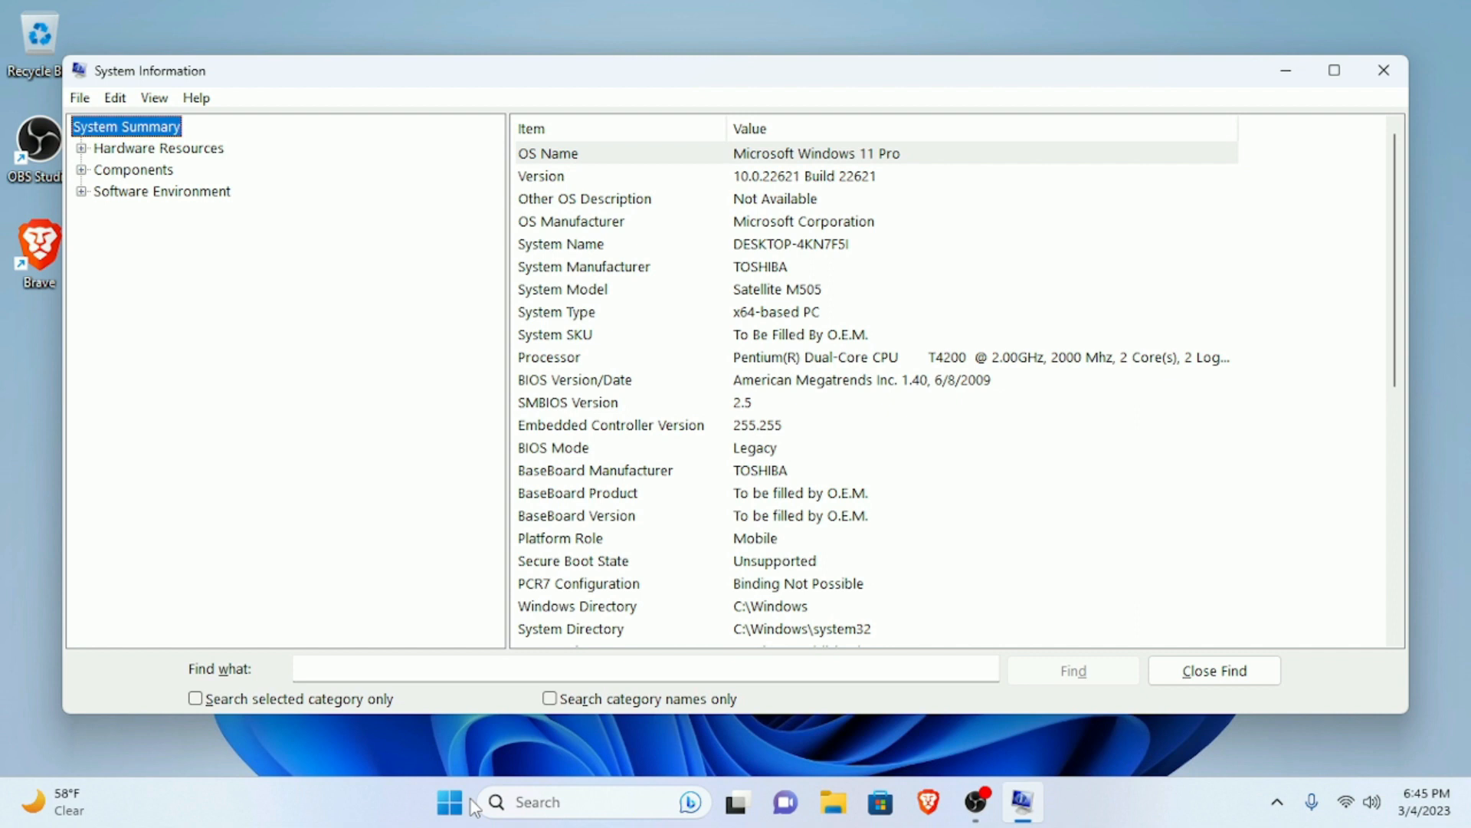
mouse_move(6, 561)
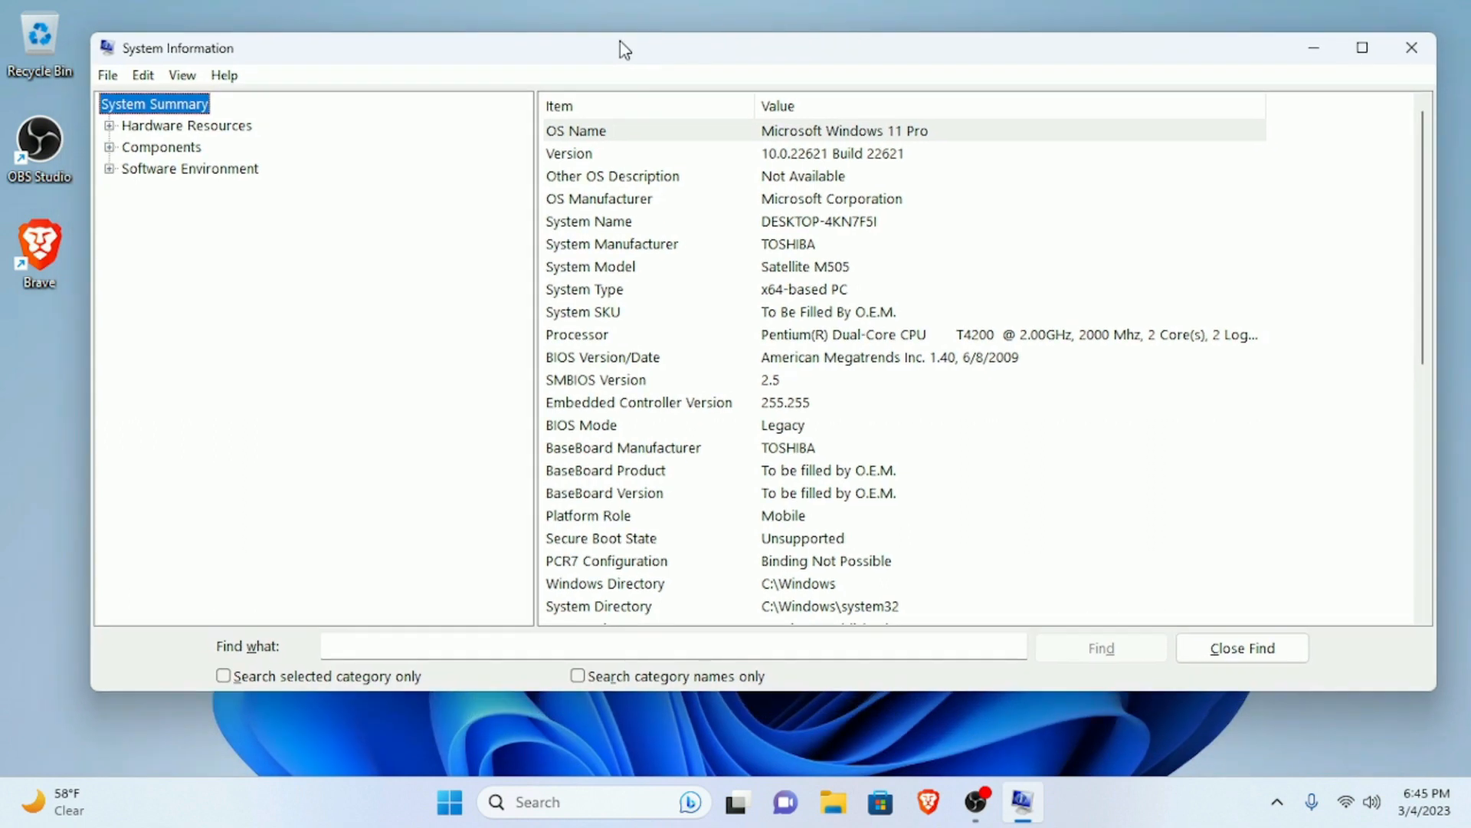
mouse_move(488, 364)
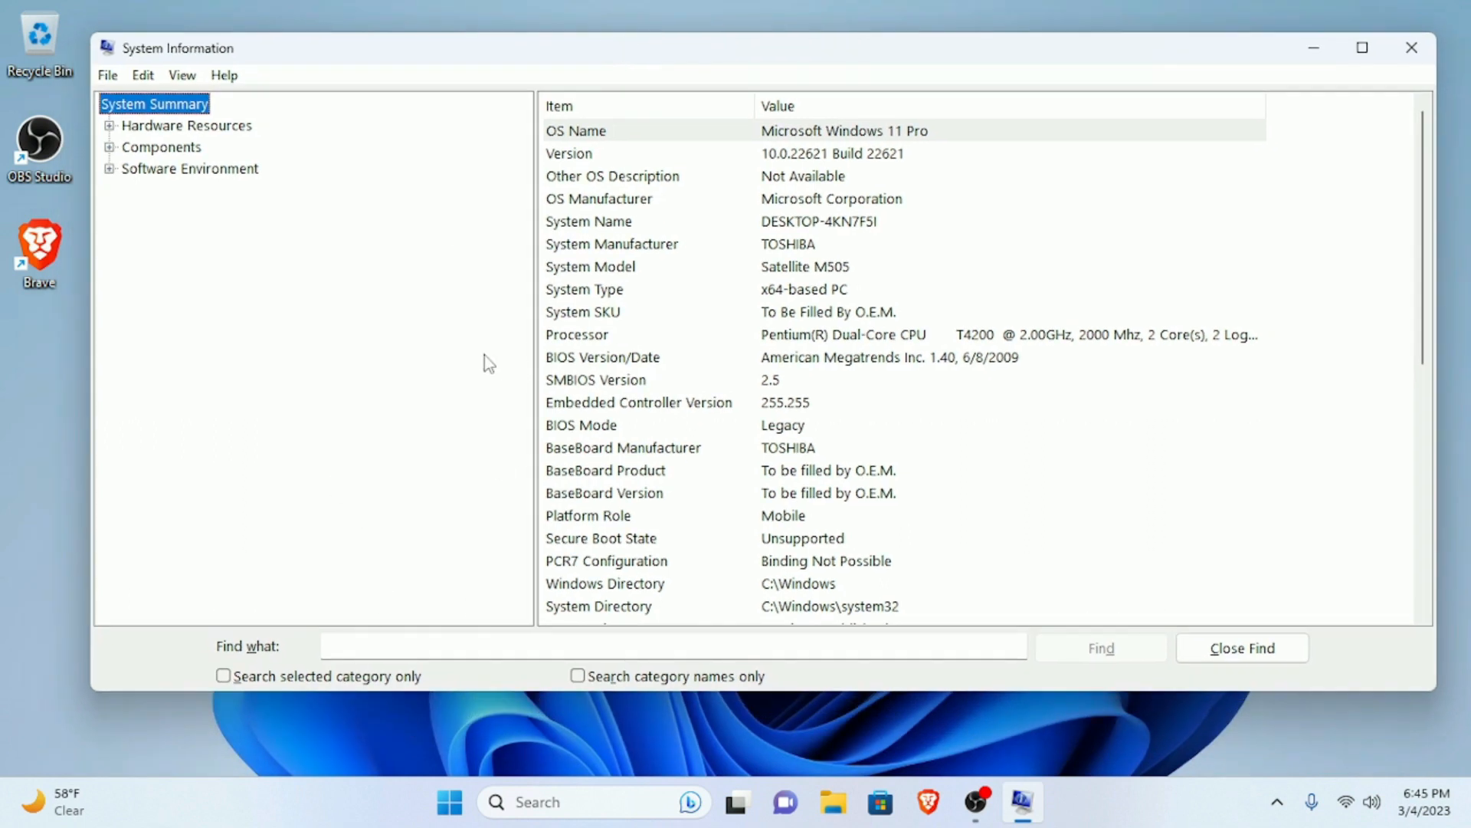
mouse_move(481, 340)
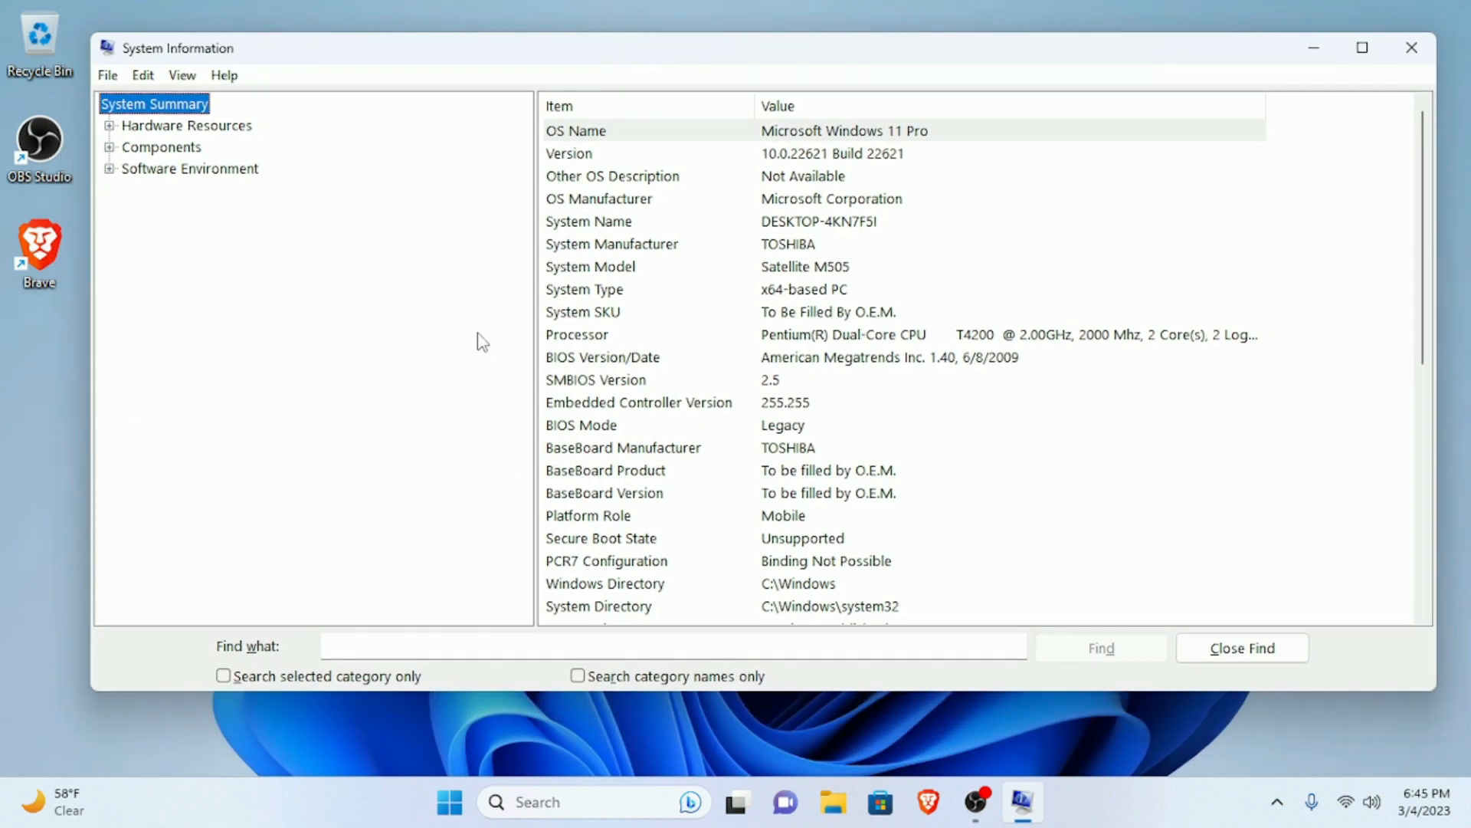